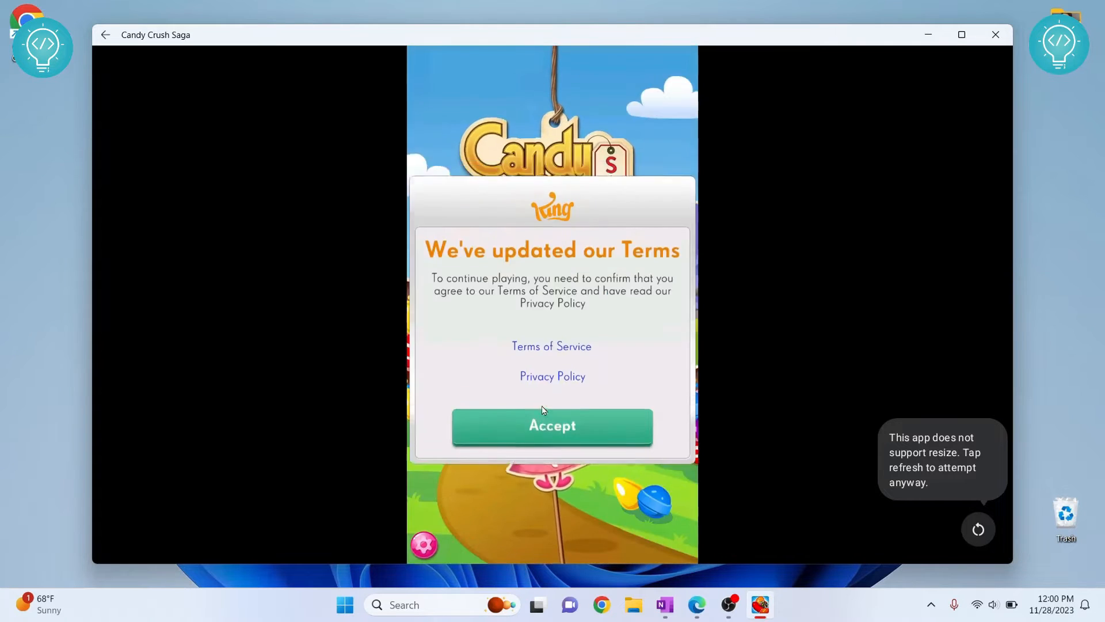
Step: Accept Candy Crush Saga's updated terms and make the tutorial's first candy match
left_click(552, 424)
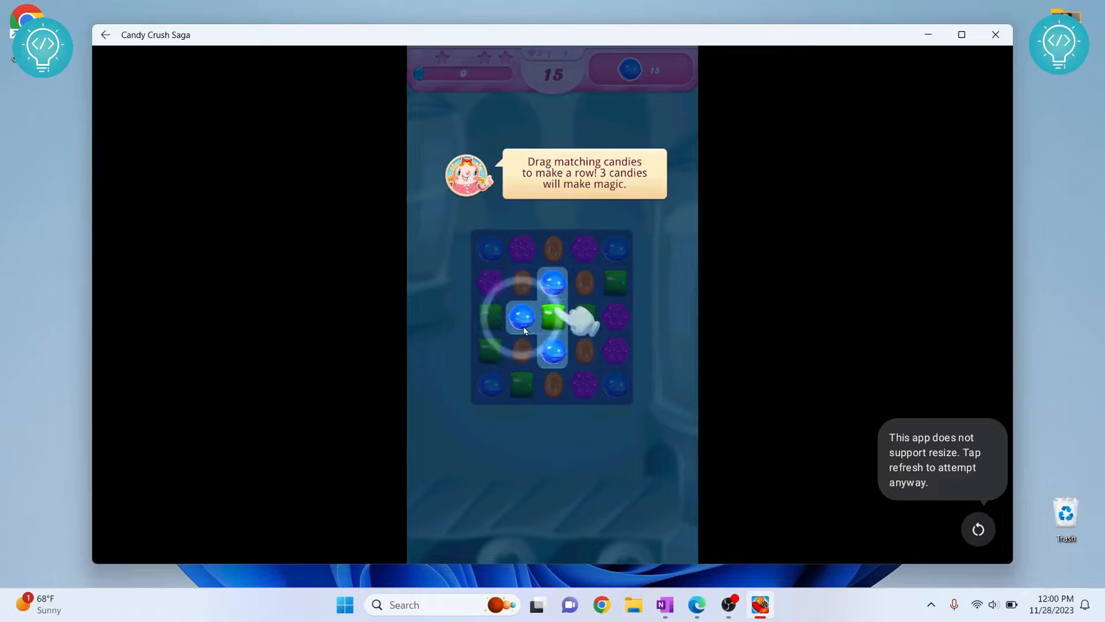
left_click(995, 34)
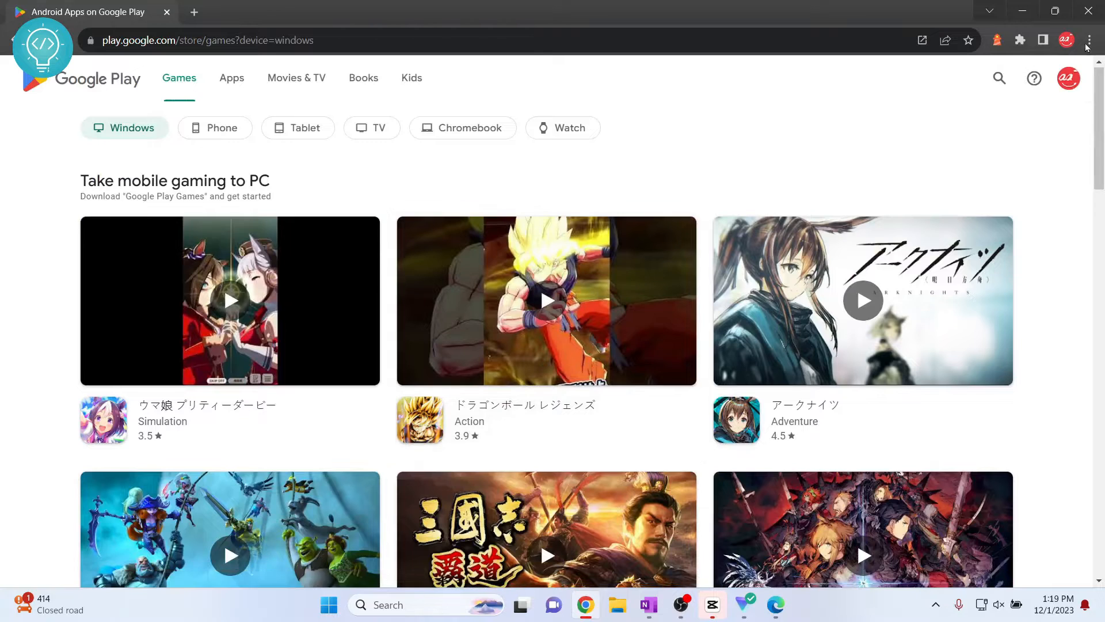
Step: Create a Google Play page shortcut from Chrome's More tools, set to open as its own window
left_click(1088, 40)
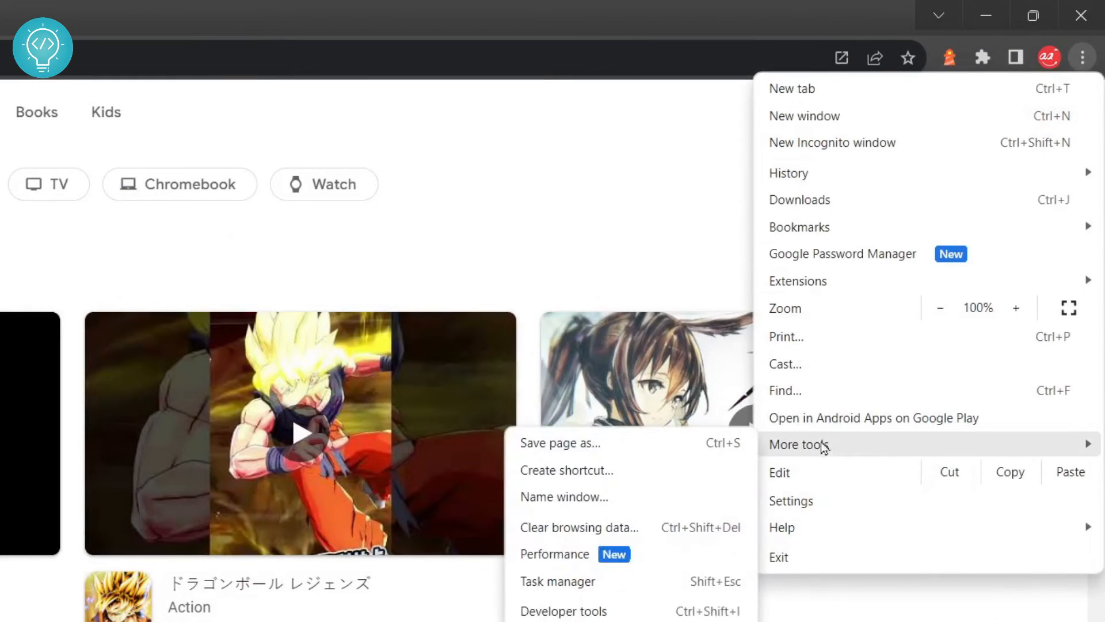
mouse_move(566, 470)
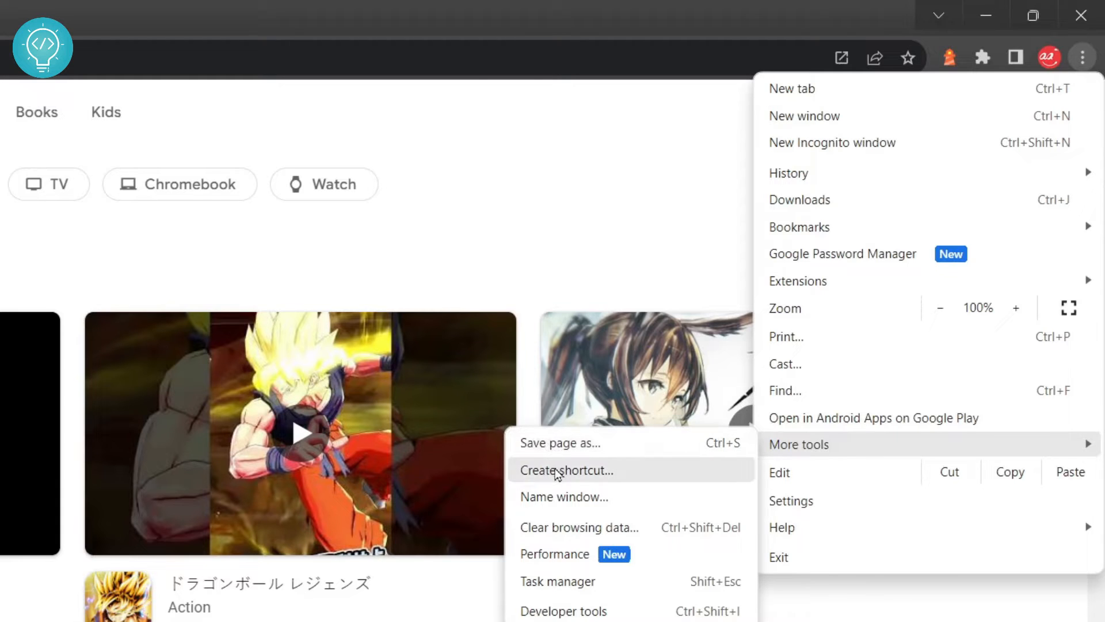
left_click(568, 470)
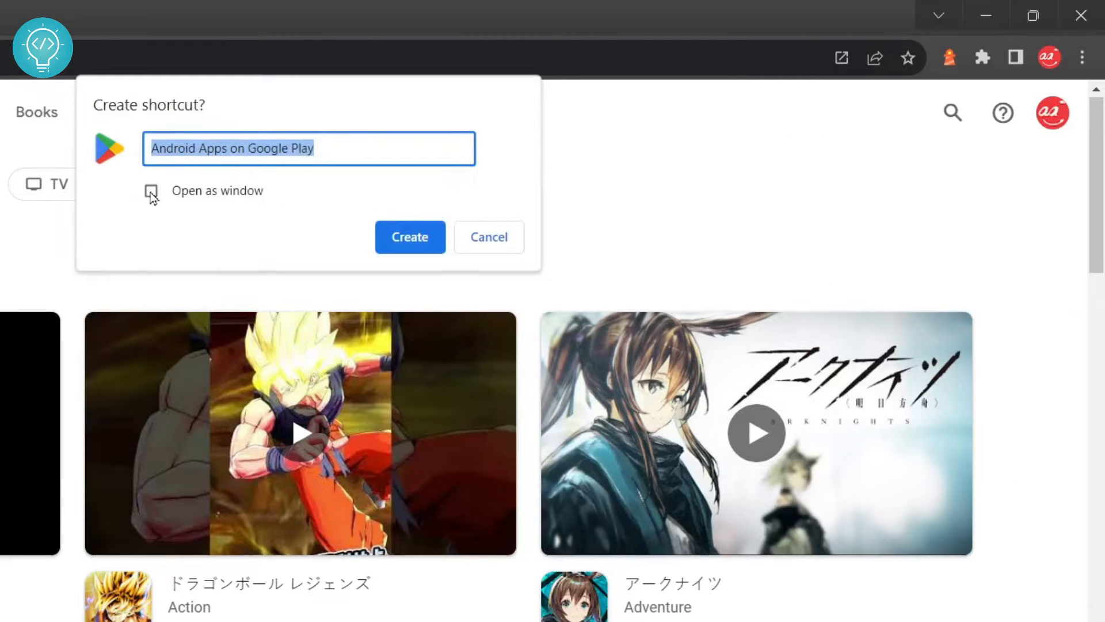
left_click(151, 192)
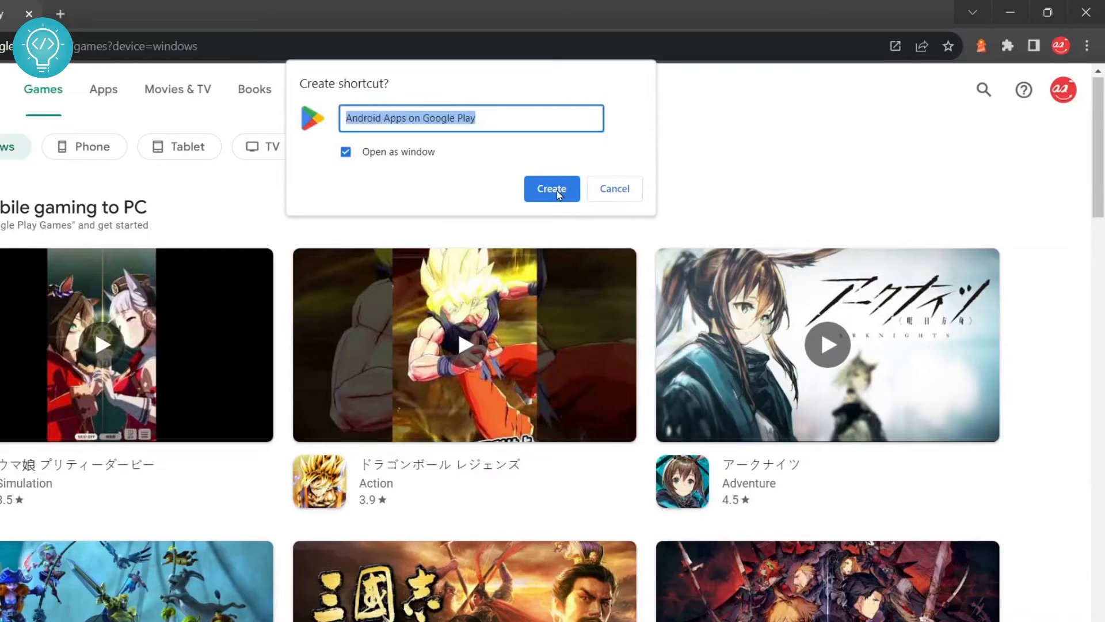
left_click(551, 188)
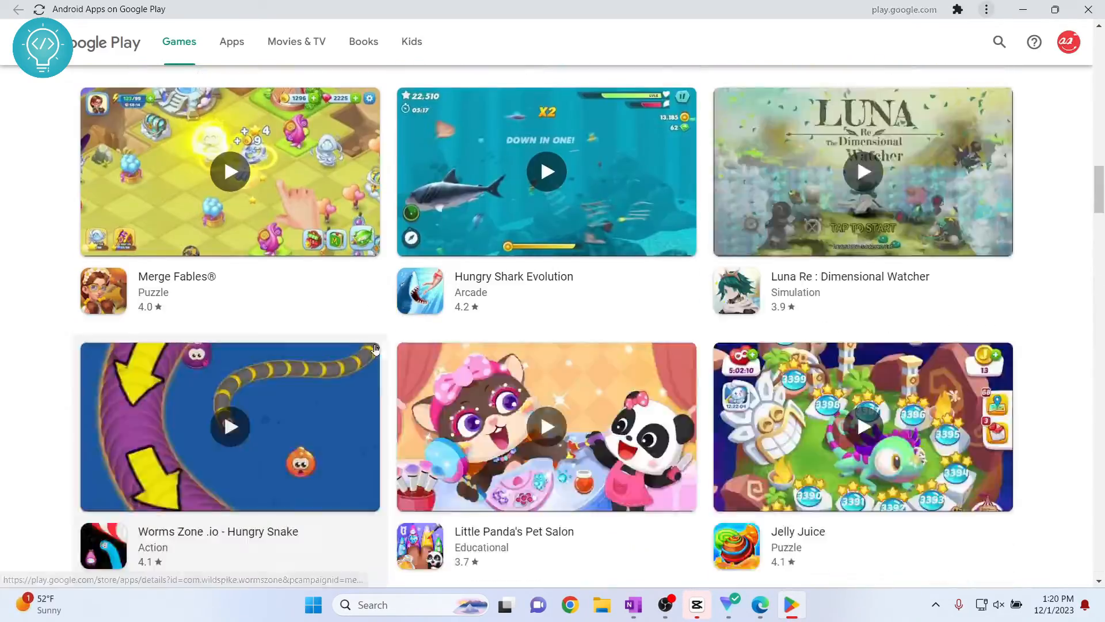
Step: Search Google Play for candy crush and browse down the Candy Crush Saga store page
scroll("down", 3)
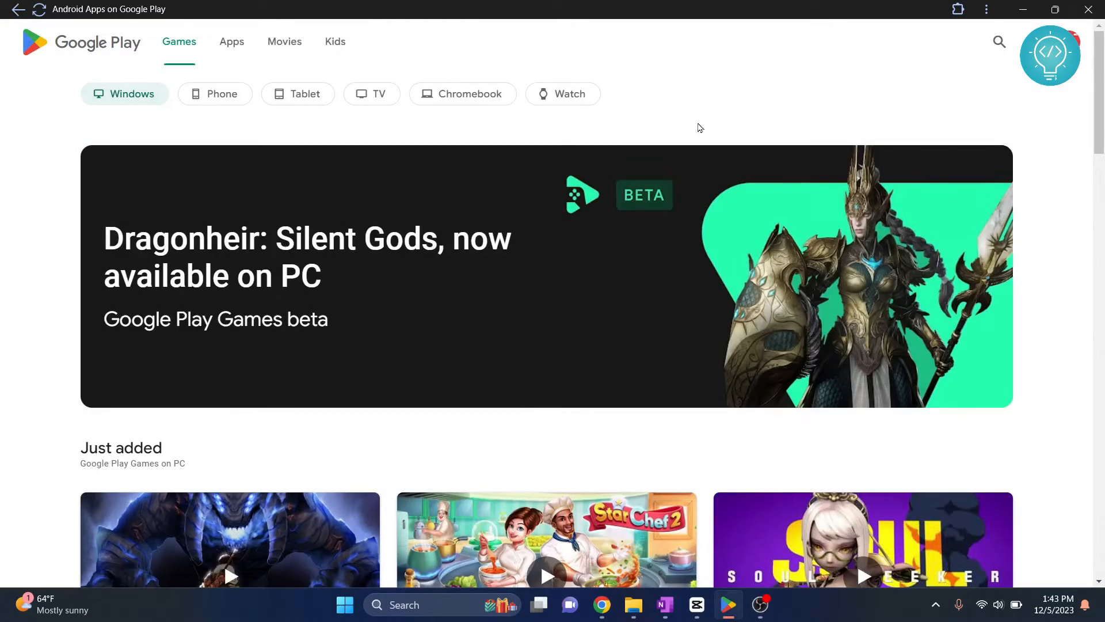
mouse_move(999, 41)
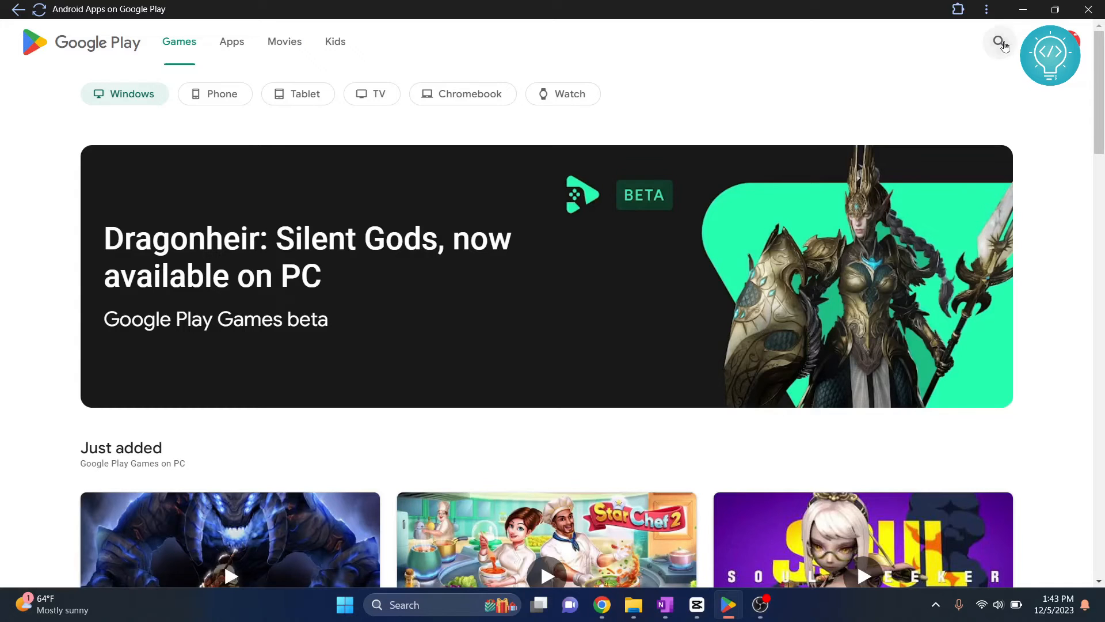
type("candy crush")
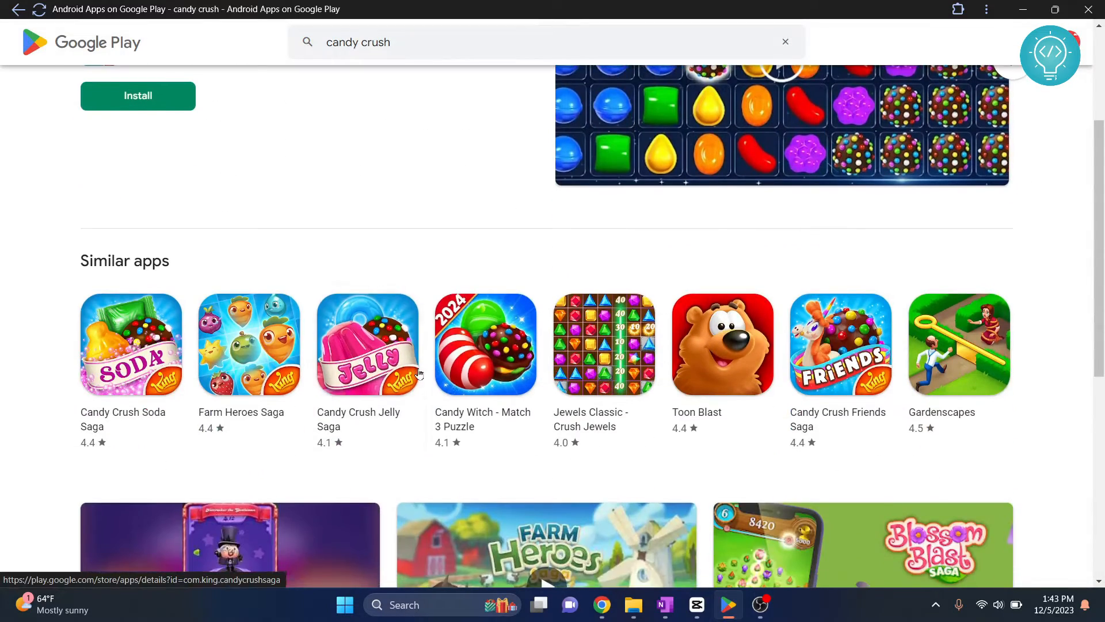
scroll("down", 3)
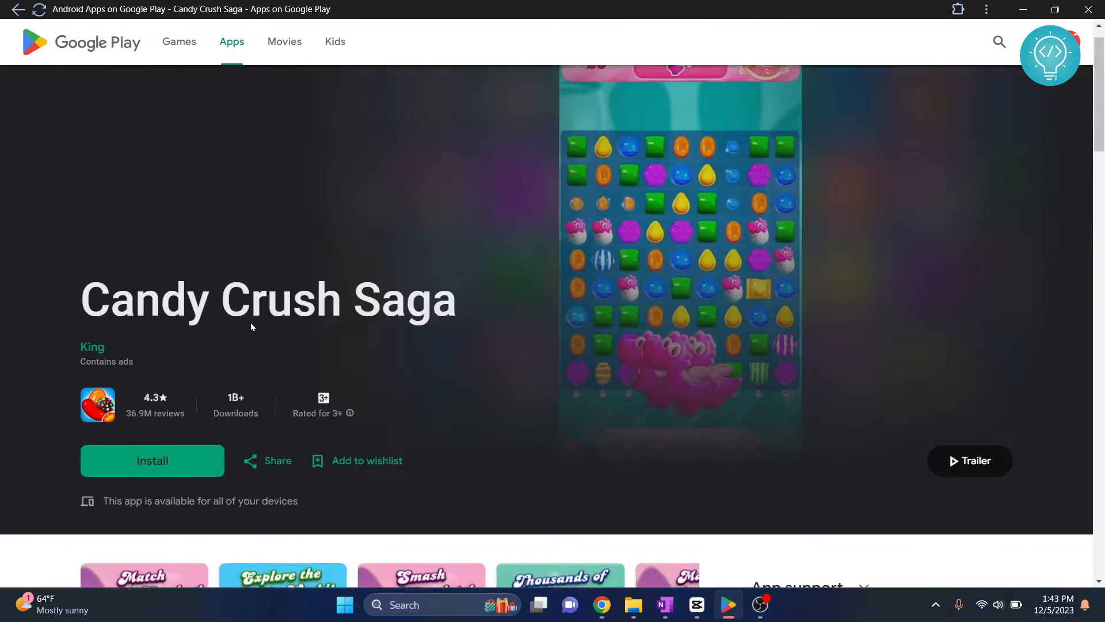
scroll("down", 3)
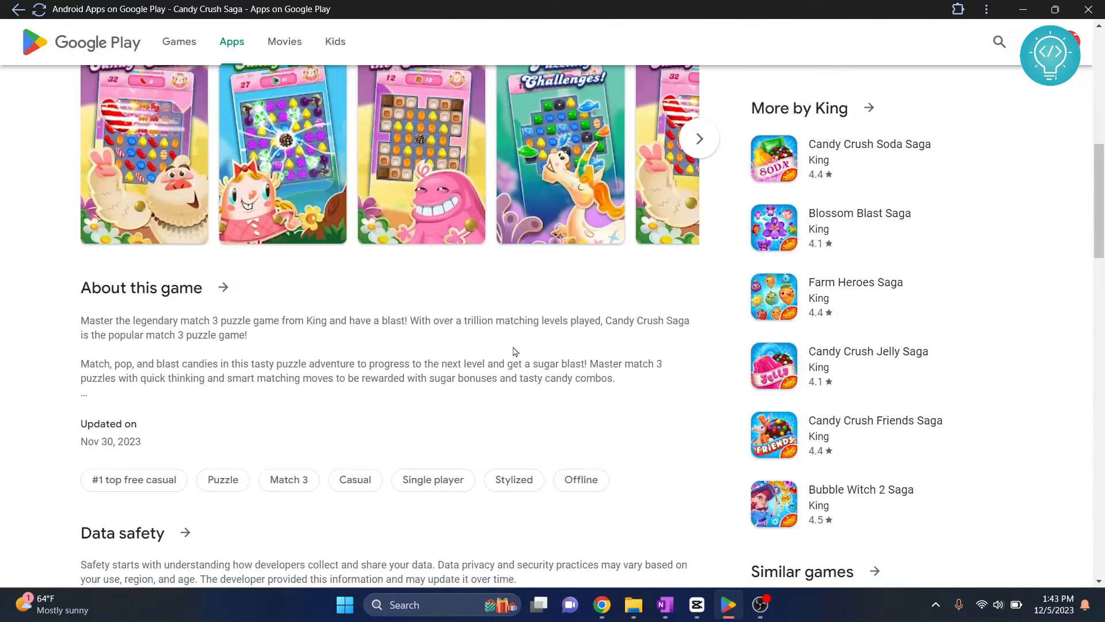
scroll("down", 3)
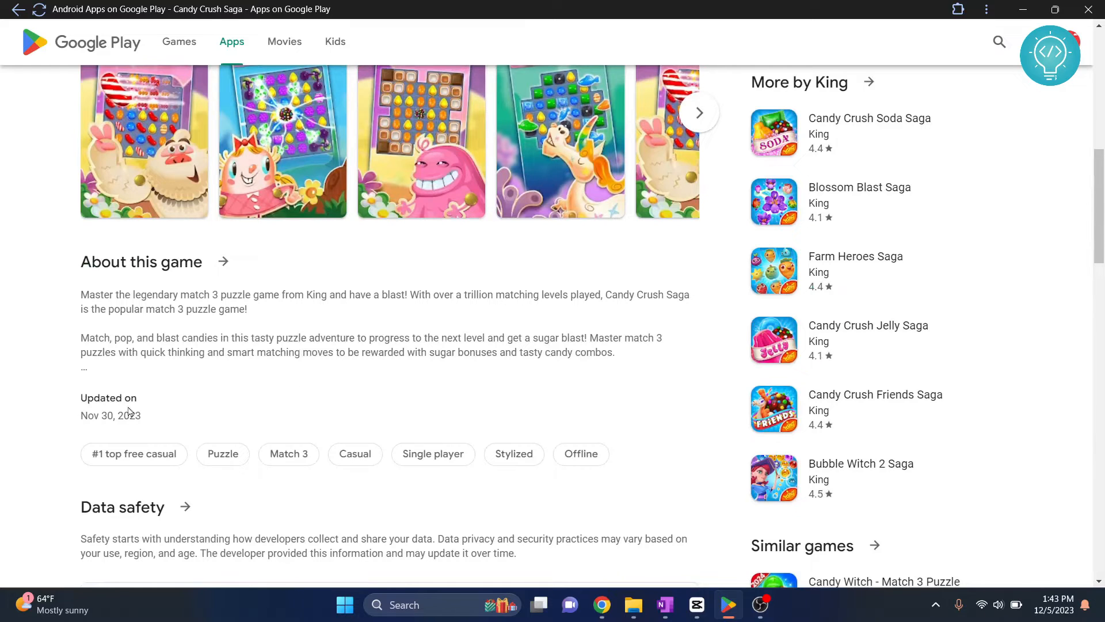
scroll("down", 3)
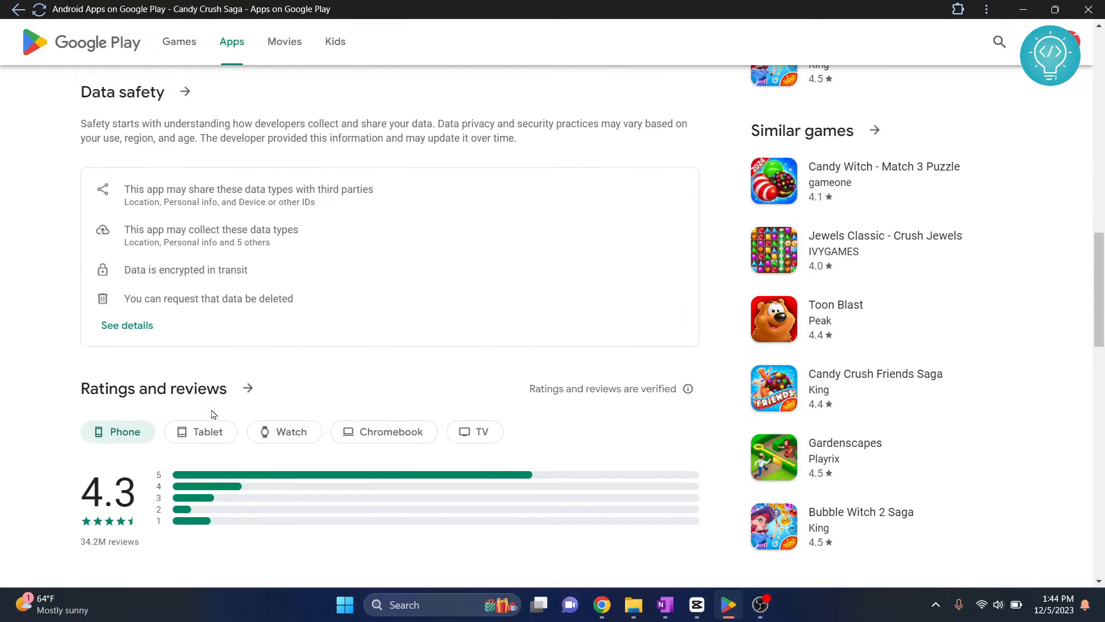
scroll("down", 3)
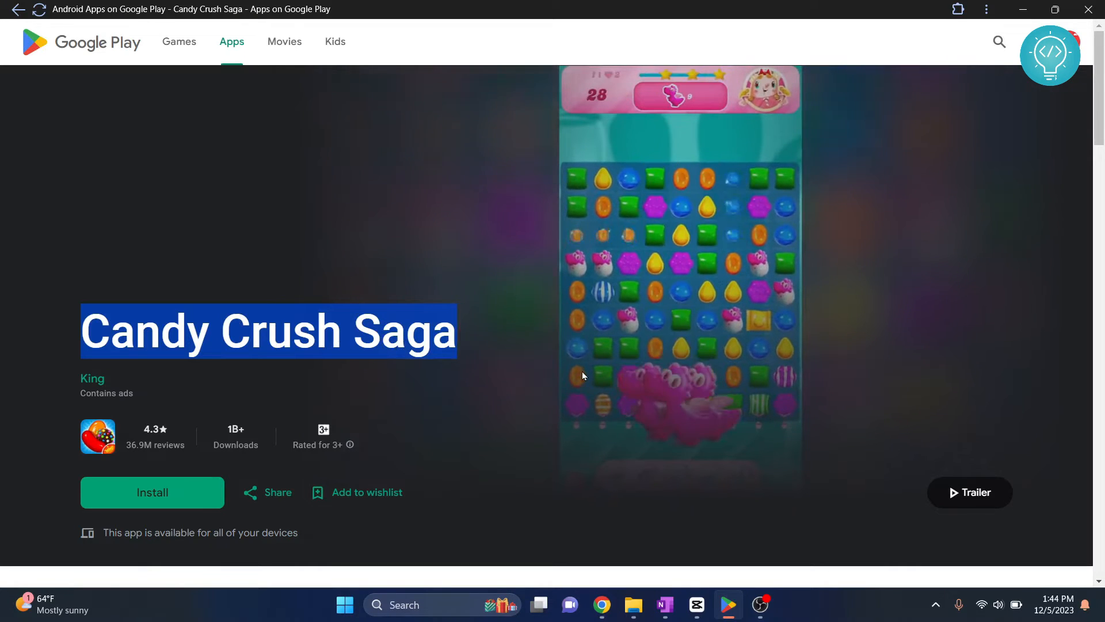
Step: Select the downloaded Candy Crush Saga_1.7.3.apk file in Downloads
left_click(632, 610)
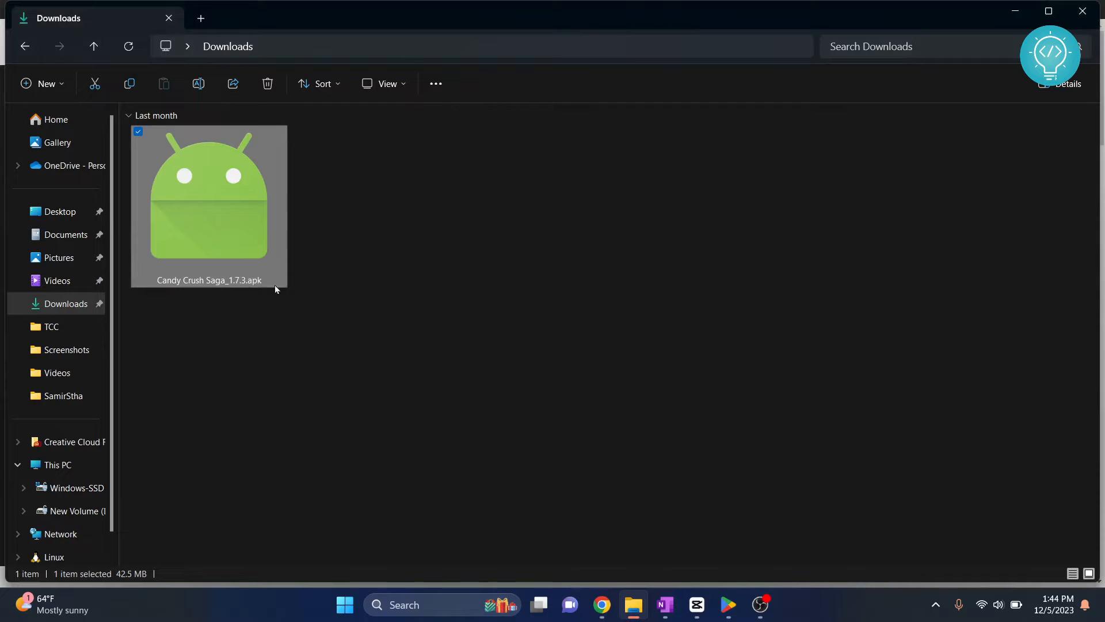
mouse_move(352, 261)
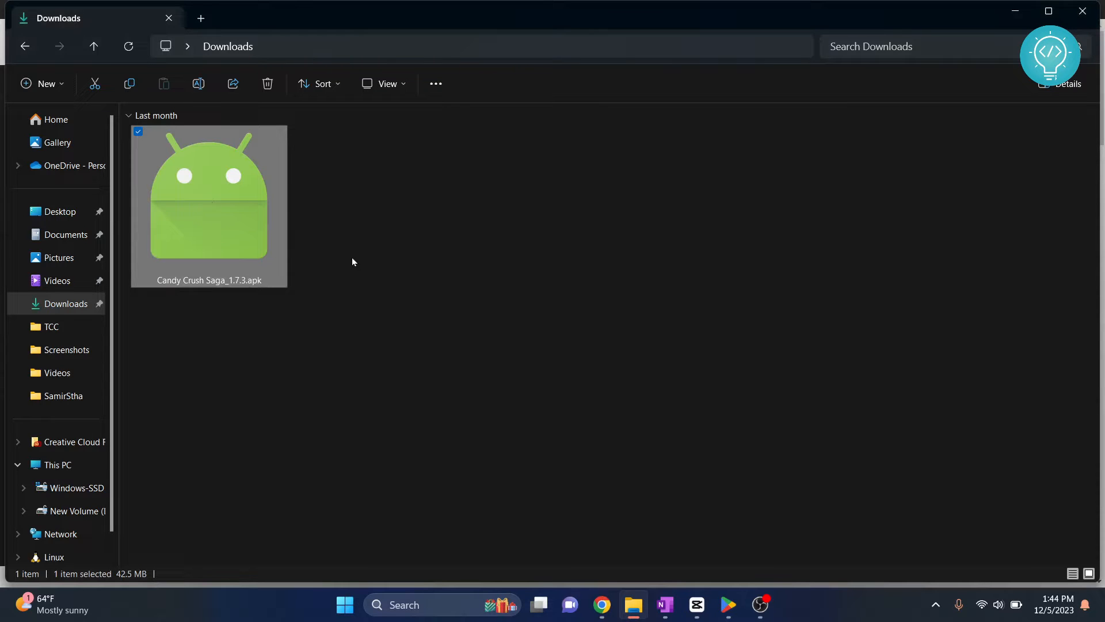
mouse_move(161, 242)
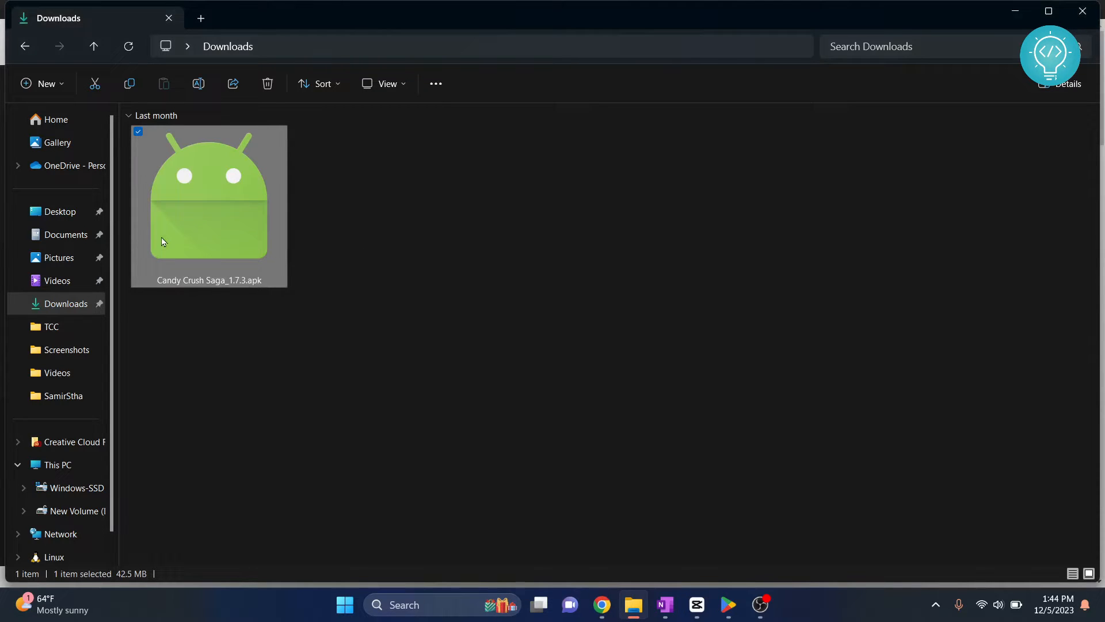
mouse_move(395, 347)
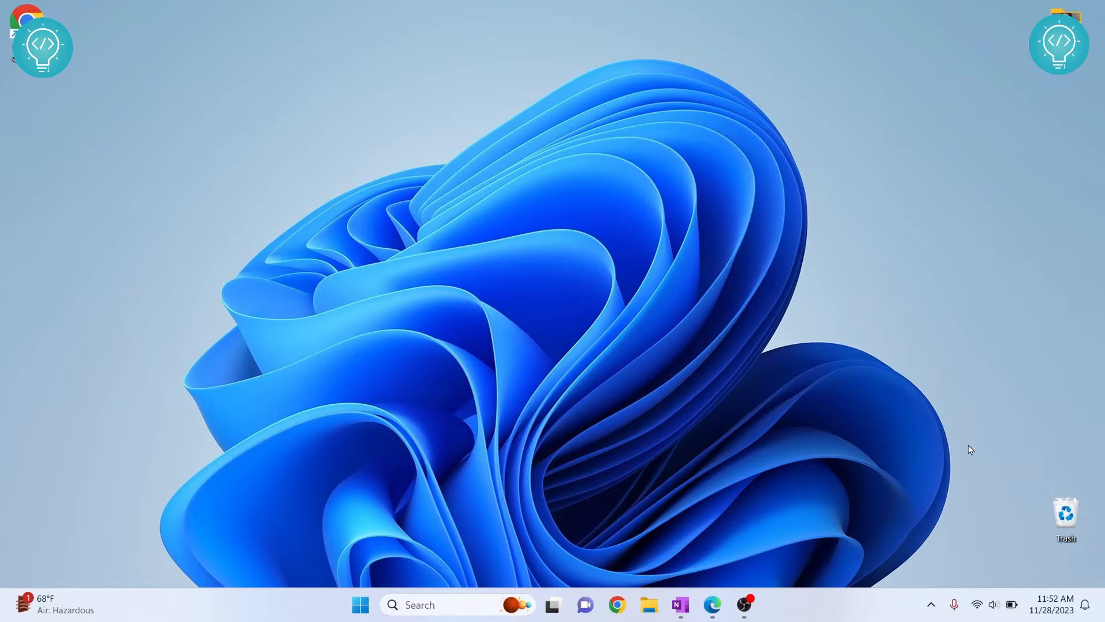
Step: Find and bring up the Turn Windows features on or off panel from Start search
left_click(361, 605)
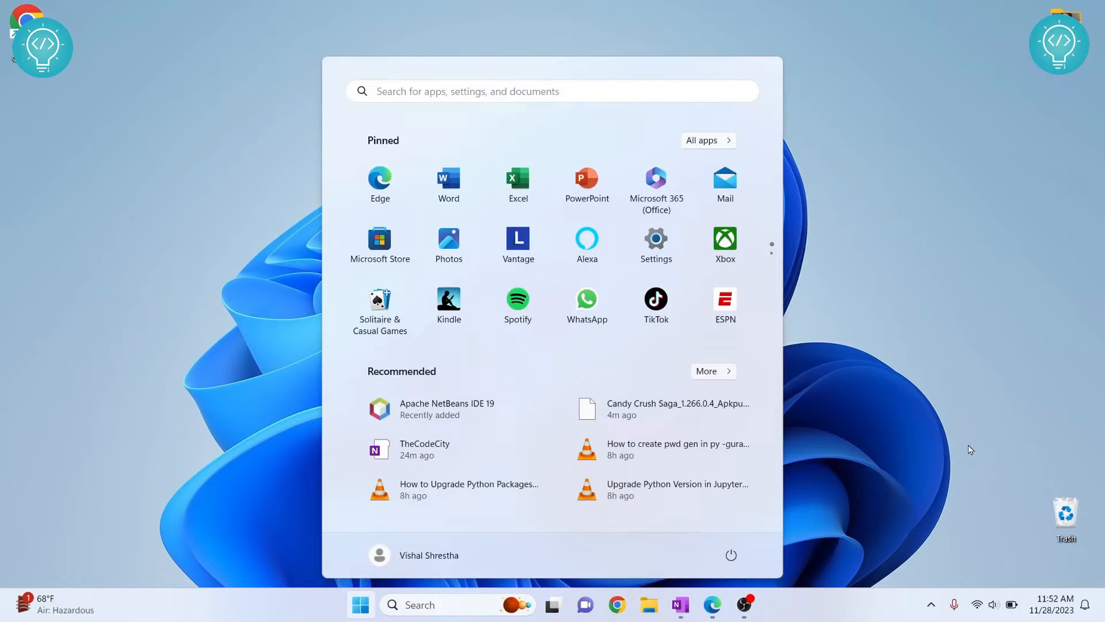
type("turn windows features on or off")
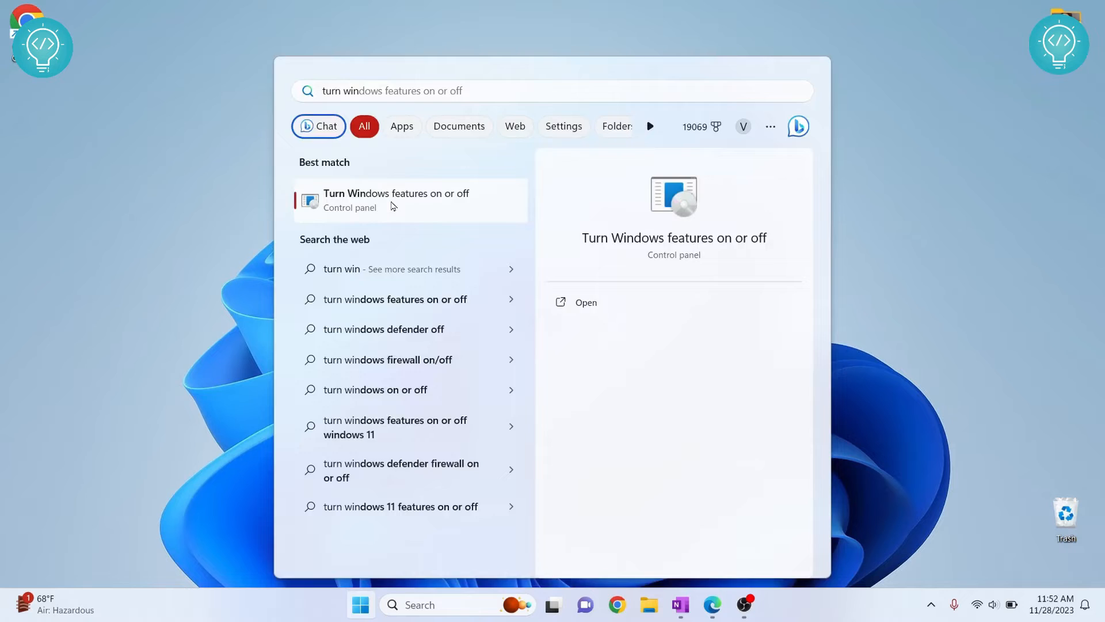
left_click(585, 301)
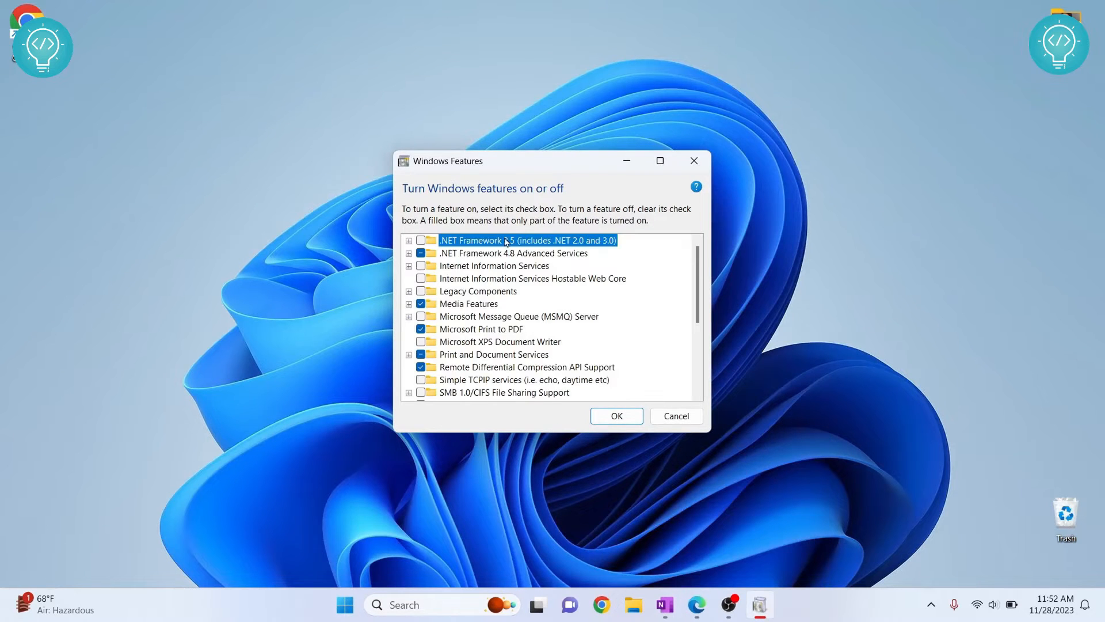
left_click(659, 162)
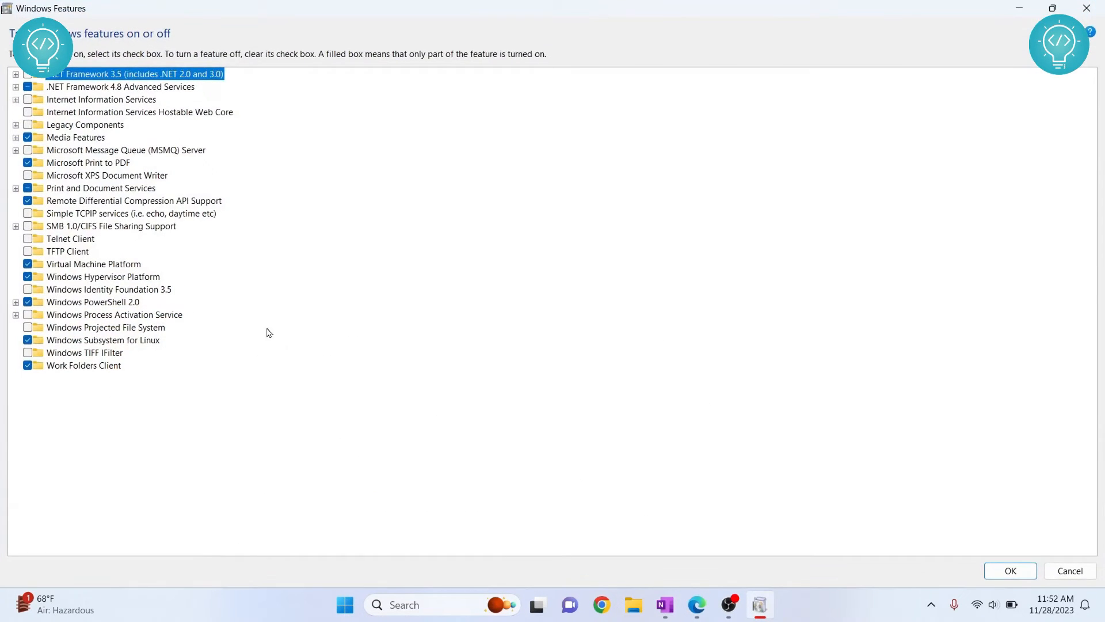
left_click(92, 264)
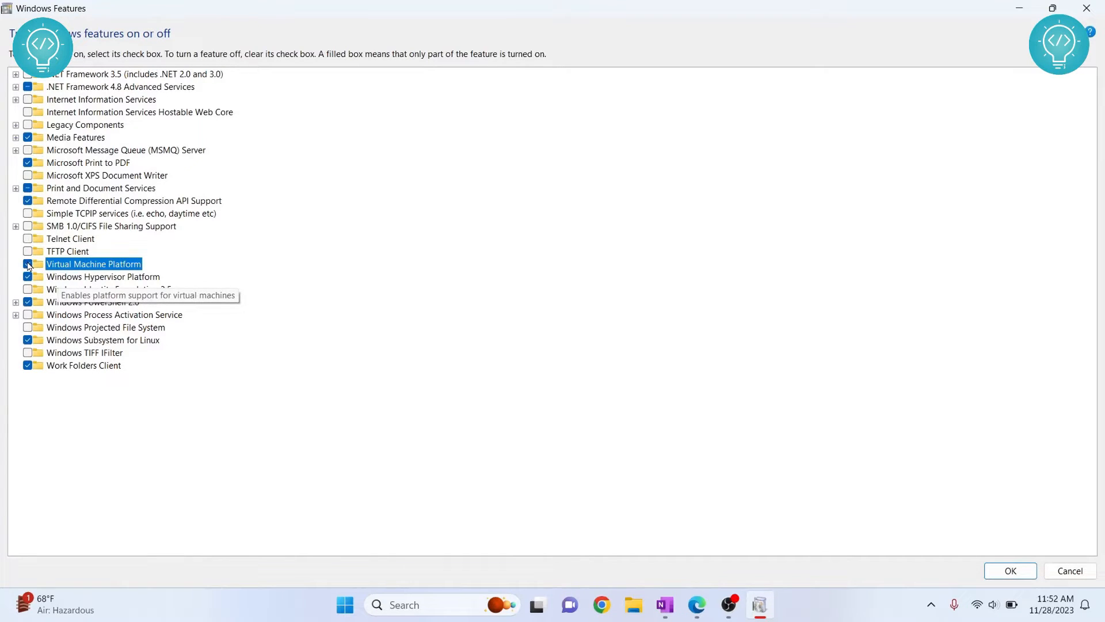
Step: Enable Virtual Machine Platform and apply the feature changes with OK
left_click(27, 264)
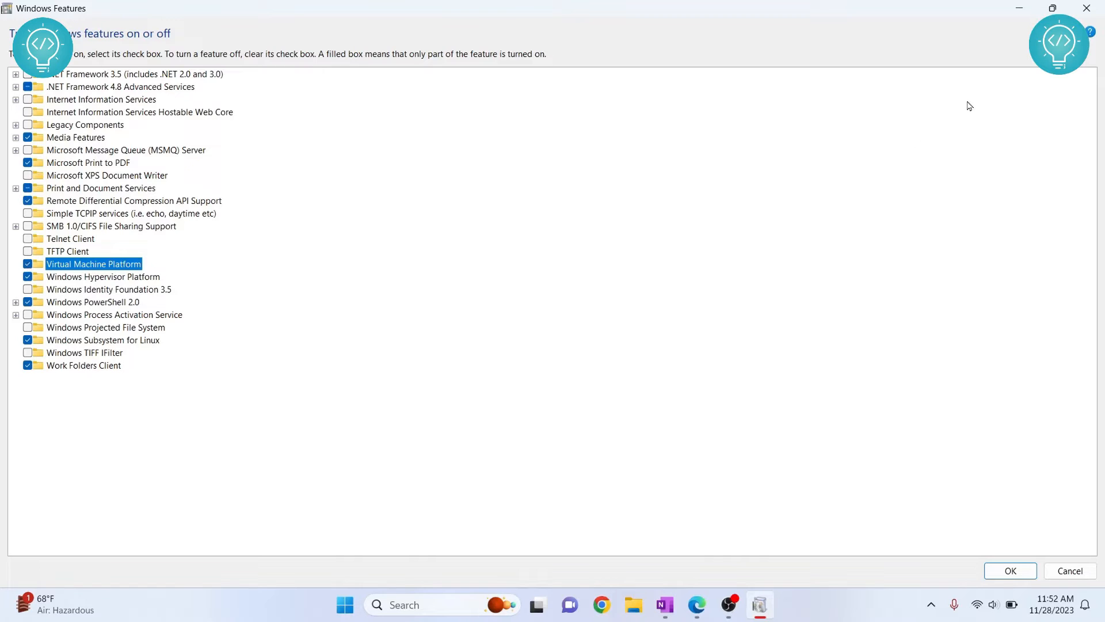
mouse_move(93, 264)
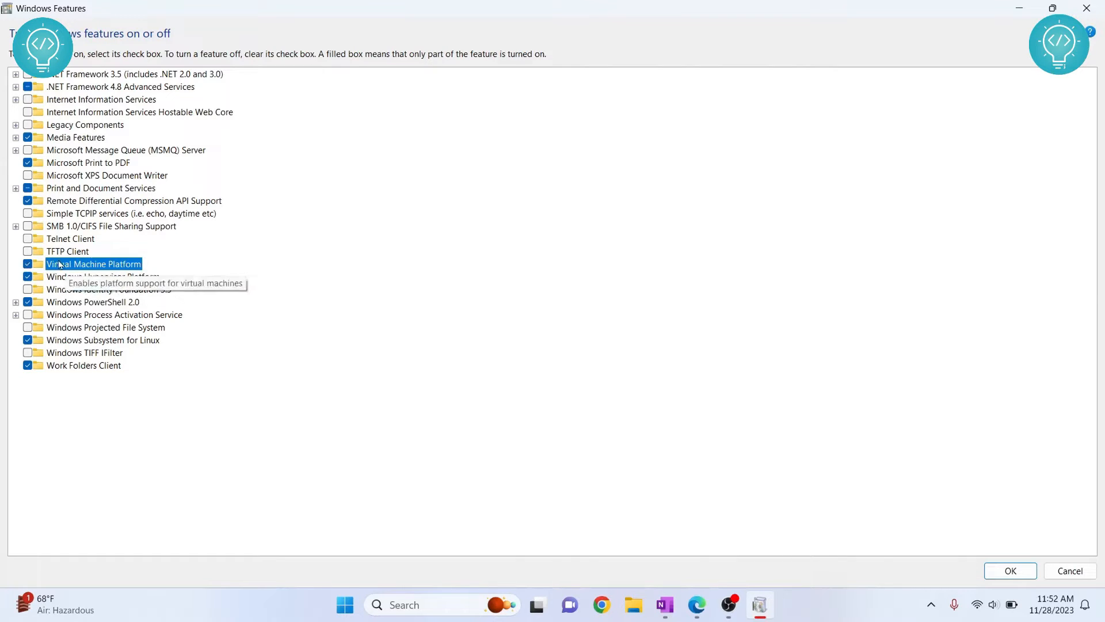
left_click(28, 264)
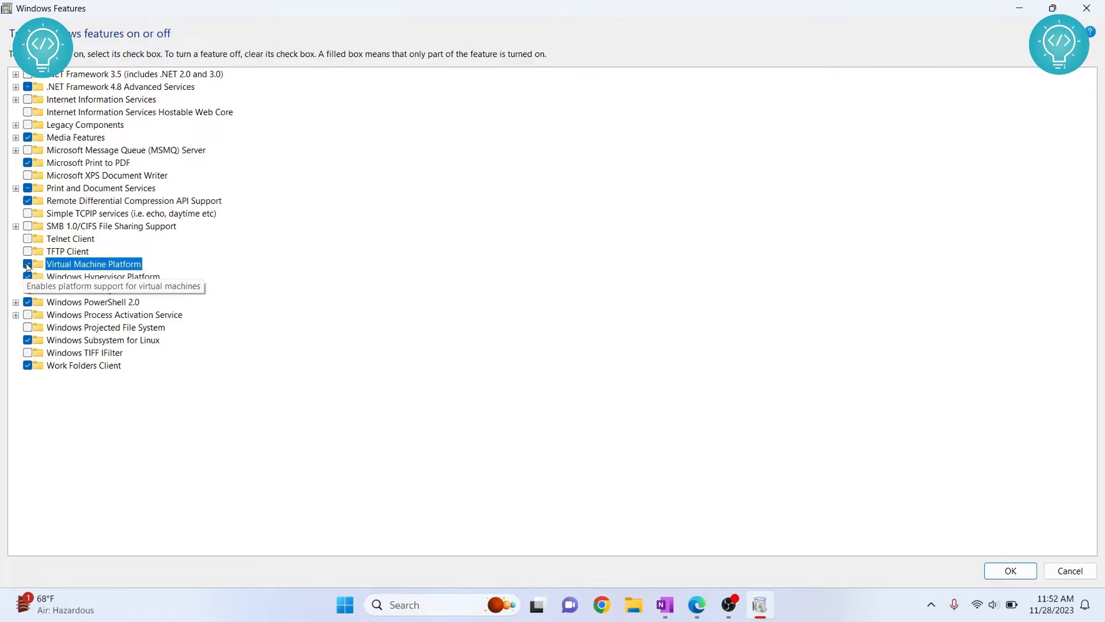
left_click(26, 264)
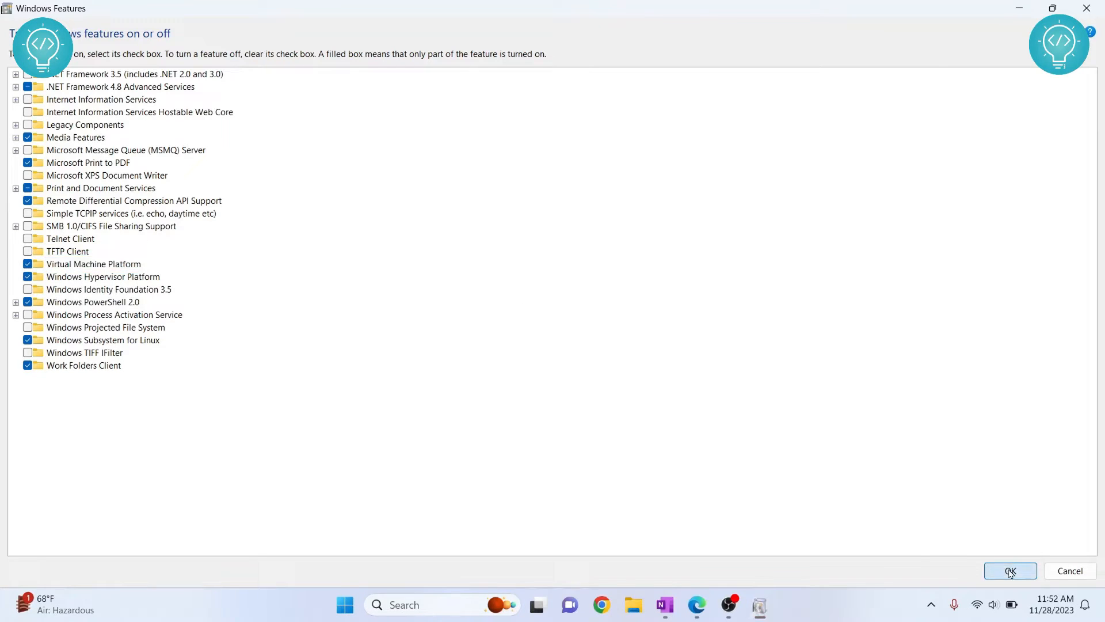
left_click(1010, 569)
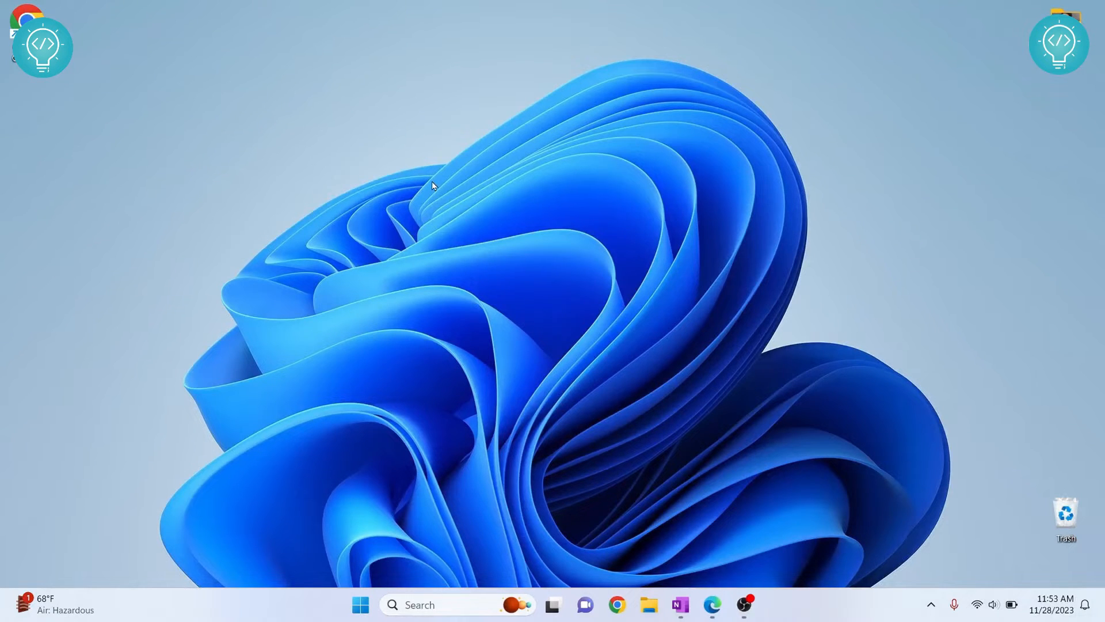
Step: Search Start for Task Manager to check CPU virtualization reads Enabled
type("task")
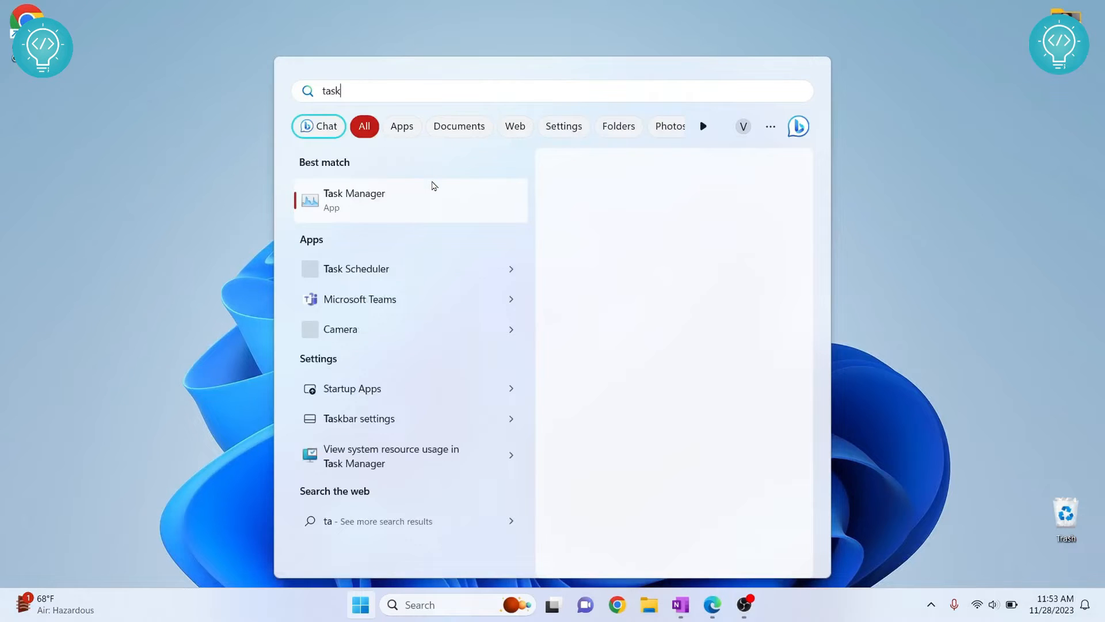
type("manager")
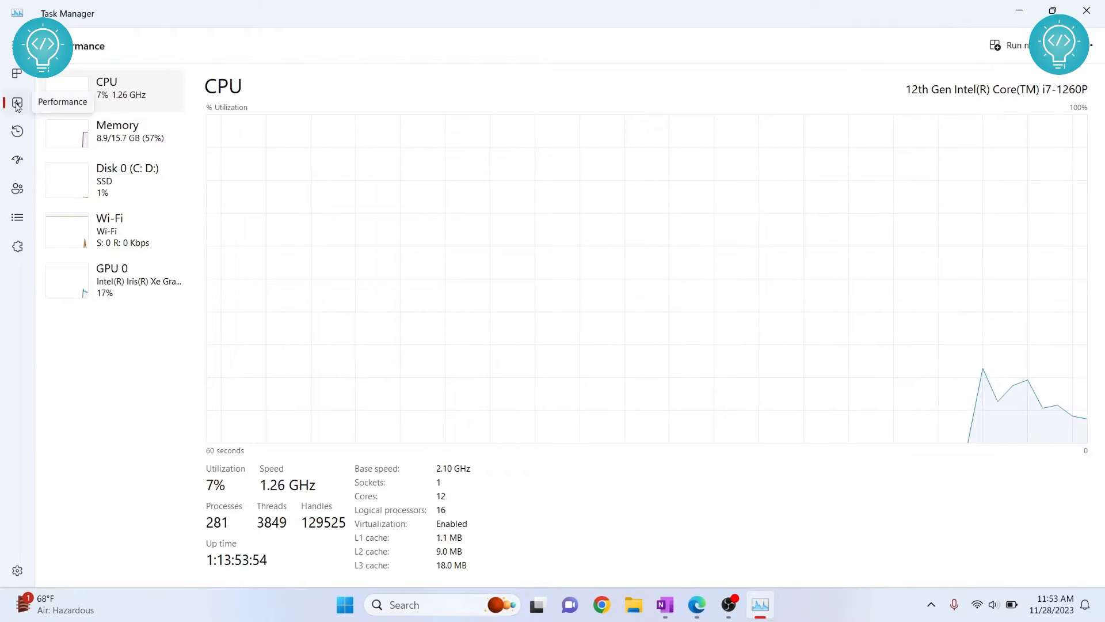
mouse_move(346, 432)
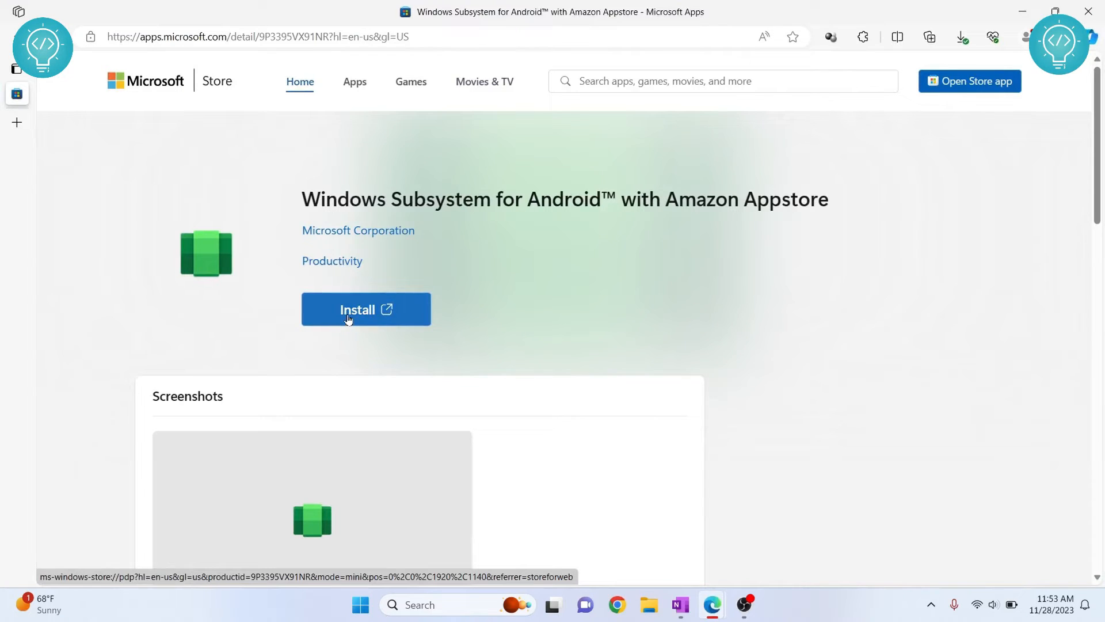
Step: Install Windows Subsystem for Android with Amazon Appstore from its Microsoft Store listing and dismiss the finished setup
left_click(366, 308)
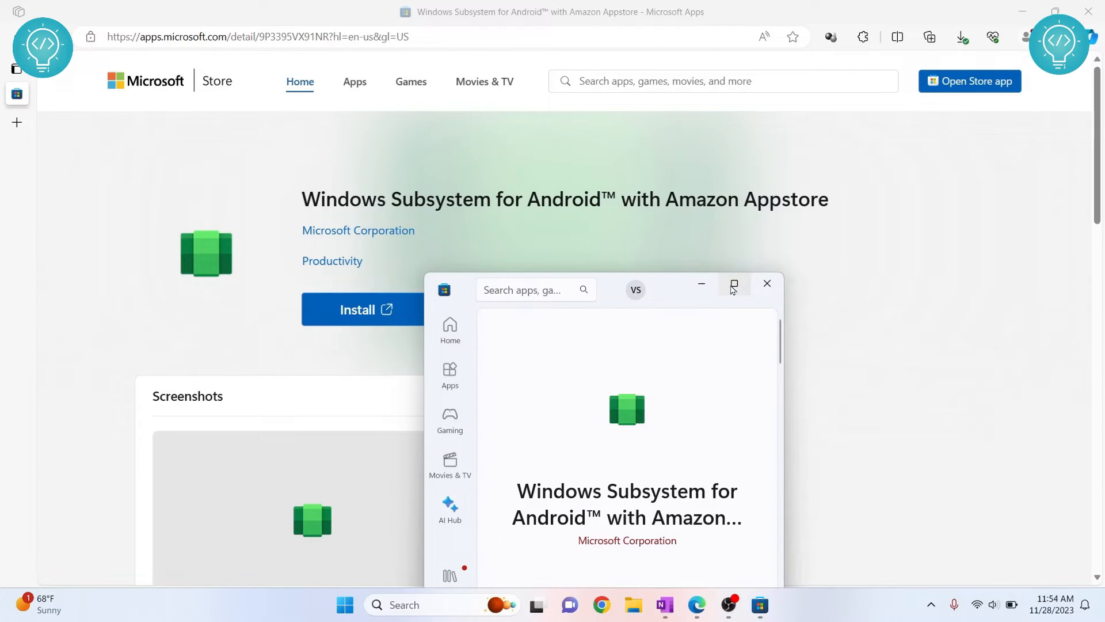
left_click(733, 283)
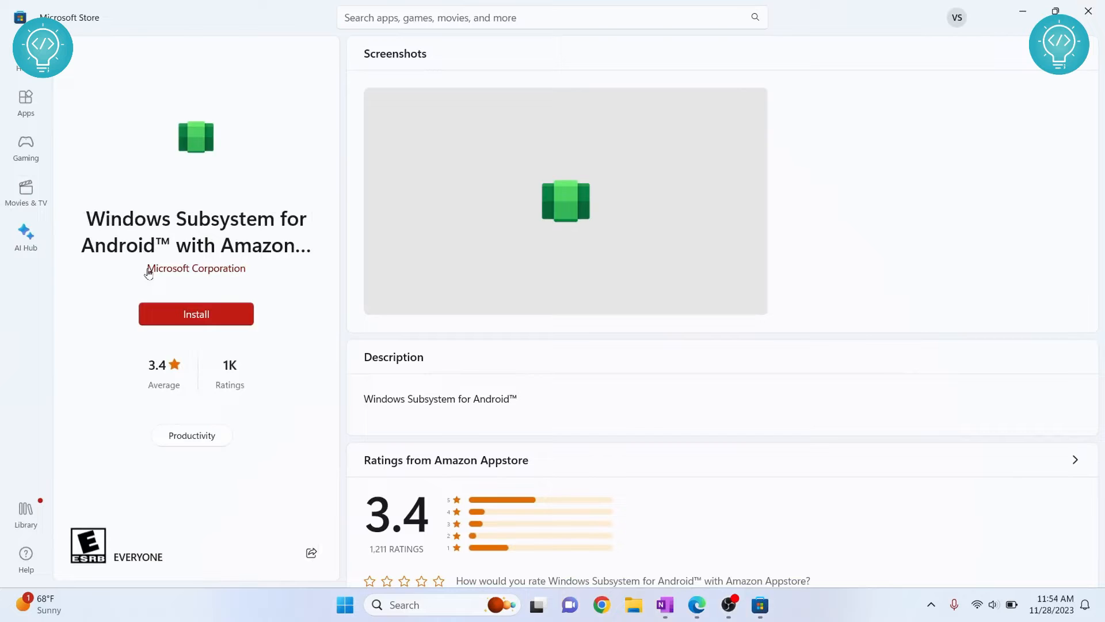
mouse_move(294, 297)
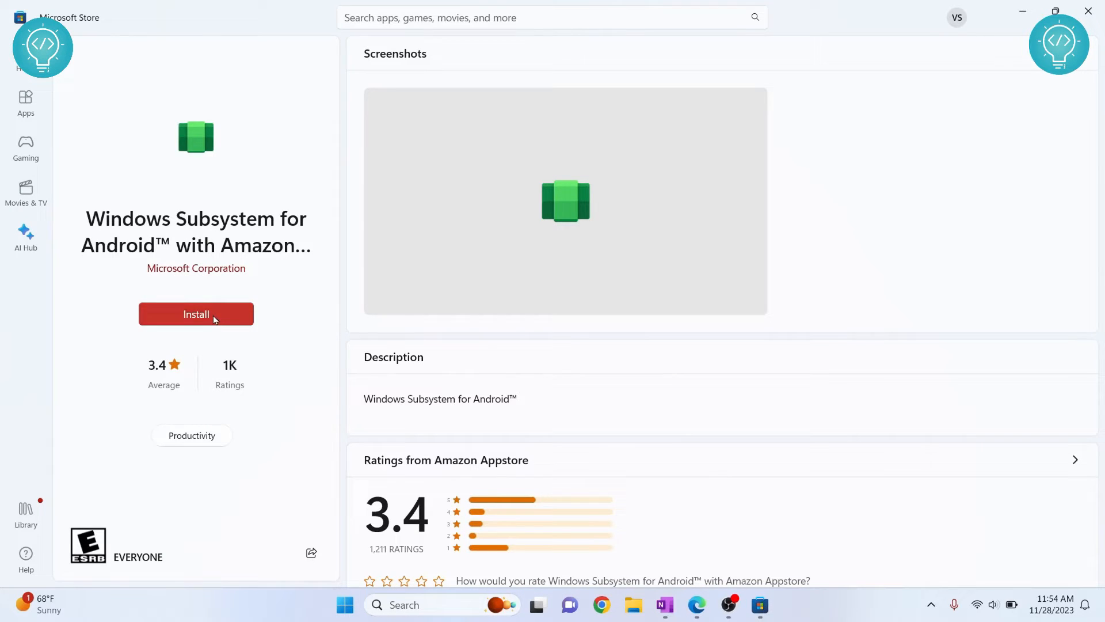
left_click(196, 313)
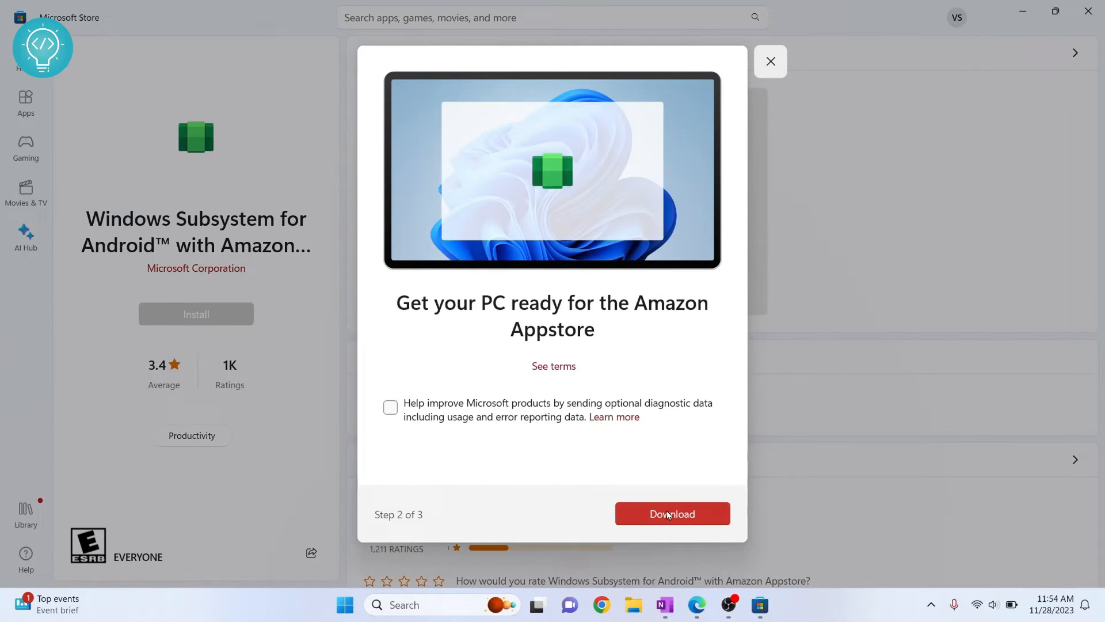
left_click(672, 514)
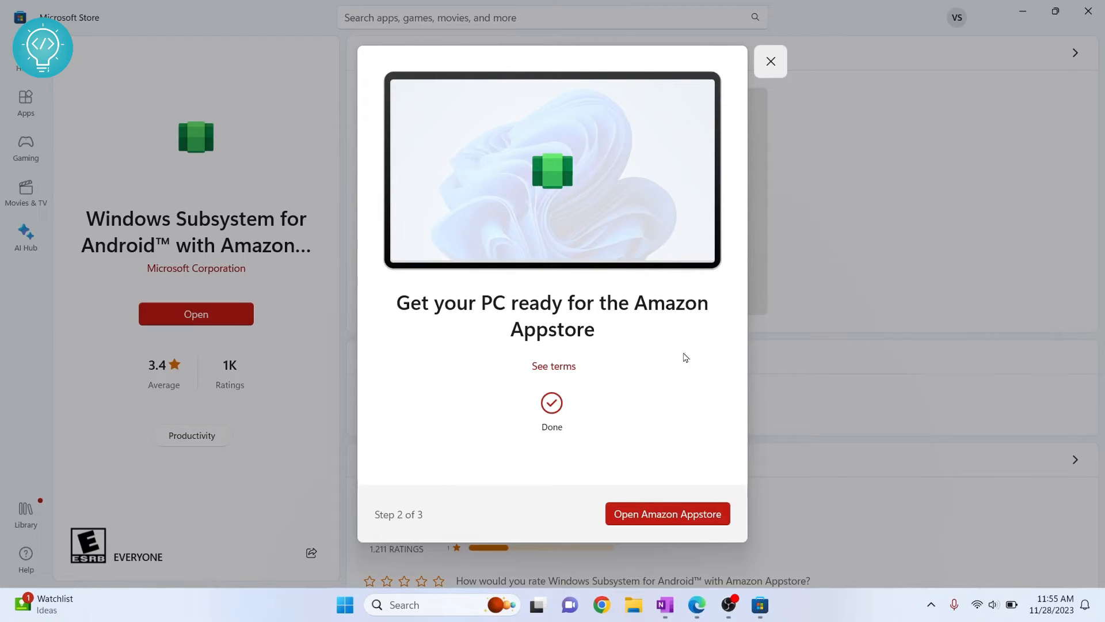
left_click(770, 61)
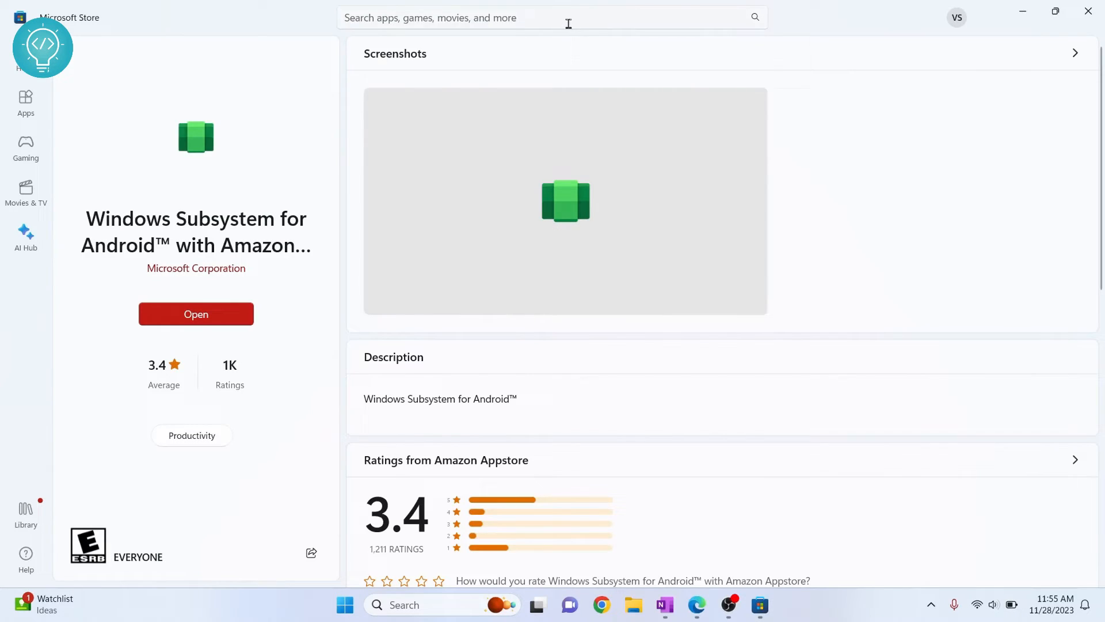
Step: Search the Store for 'wsa sideloader' and bring up the WSA Sideloader listing
type("w")
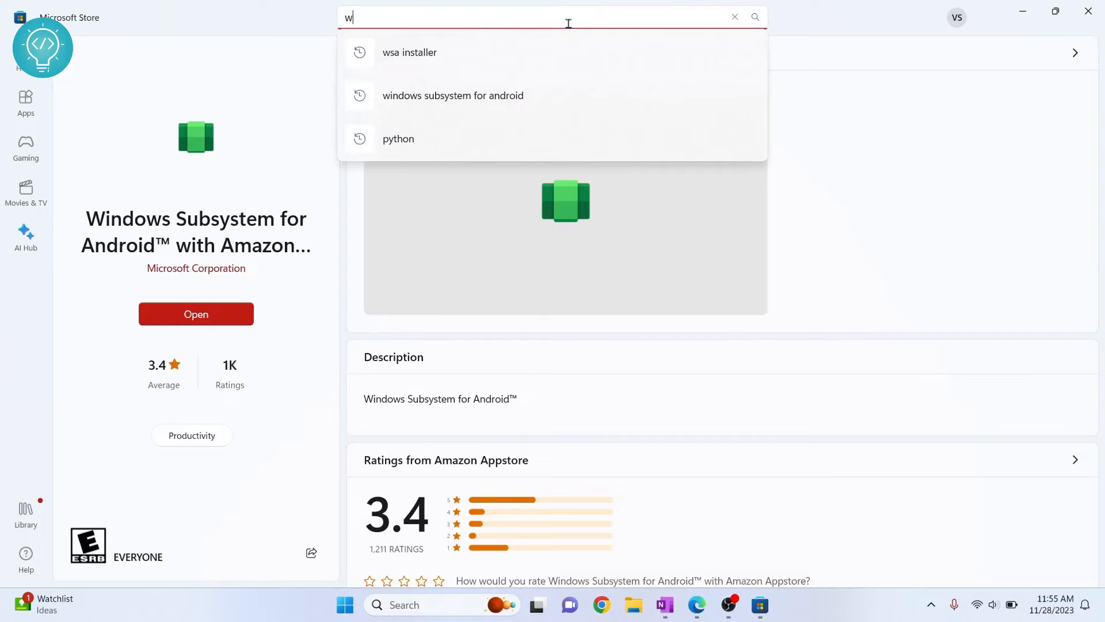
type("wsa sideloa")
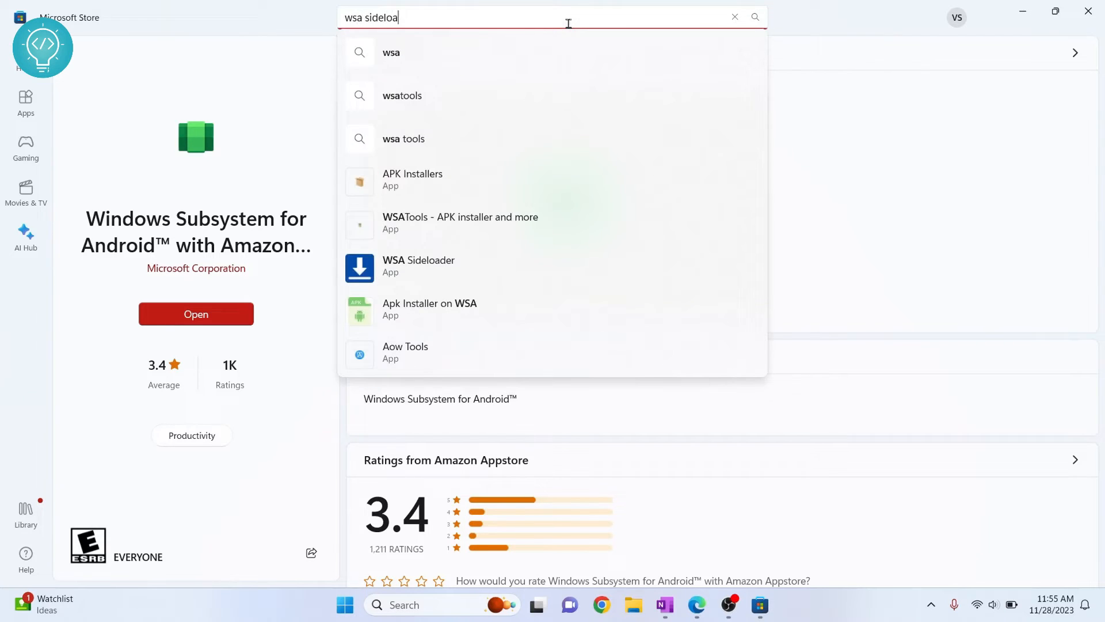
key("Enter")
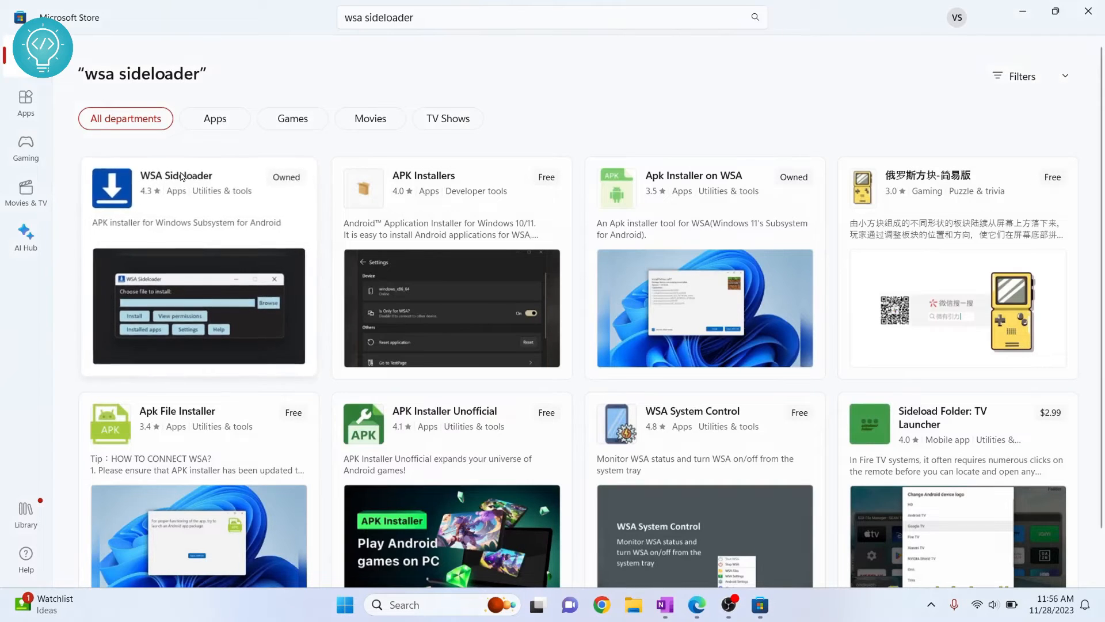
left_click(175, 175)
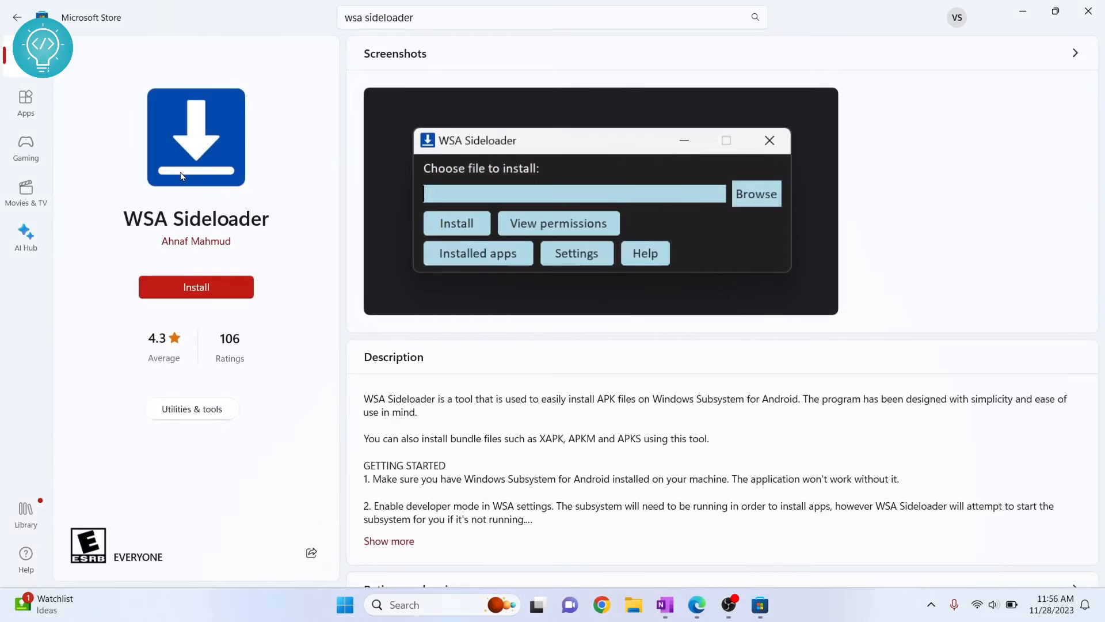
mouse_move(310, 299)
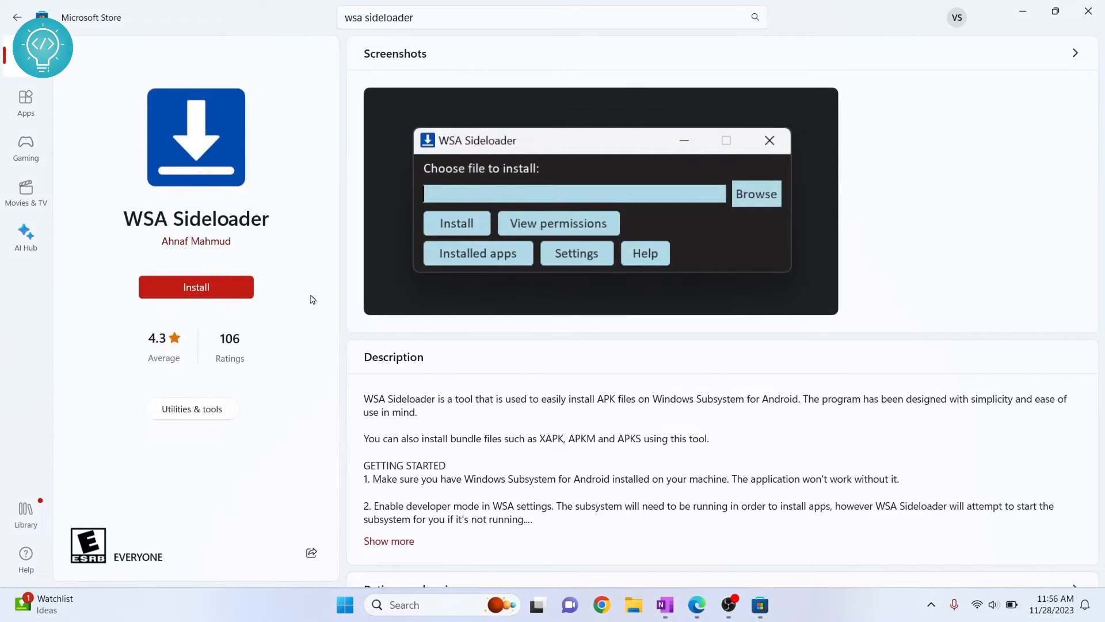
Step: Close the Store and browser windows, returning to the desktop
left_click(196, 287)
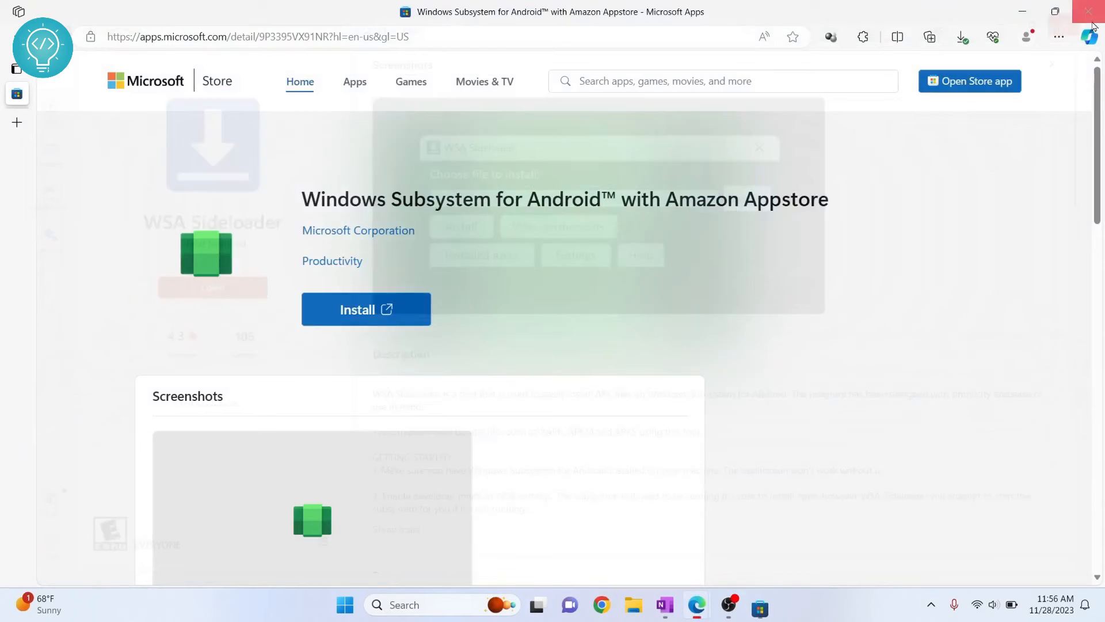
left_click(1088, 12)
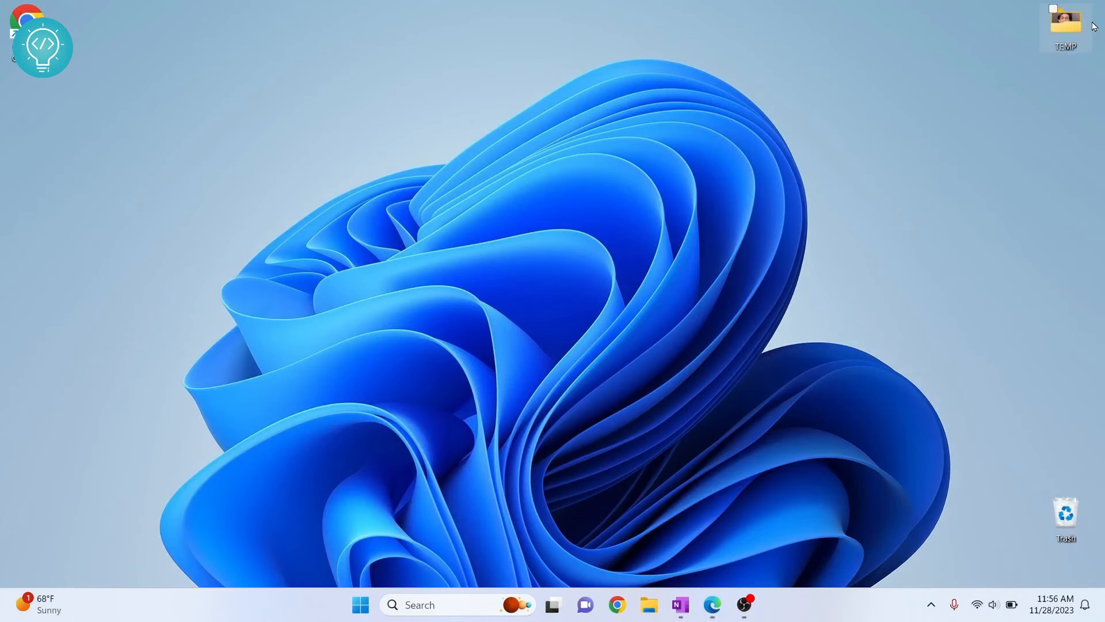
Step: Launch Windows Subsystem for Android settings from Start search
left_click(360, 604)
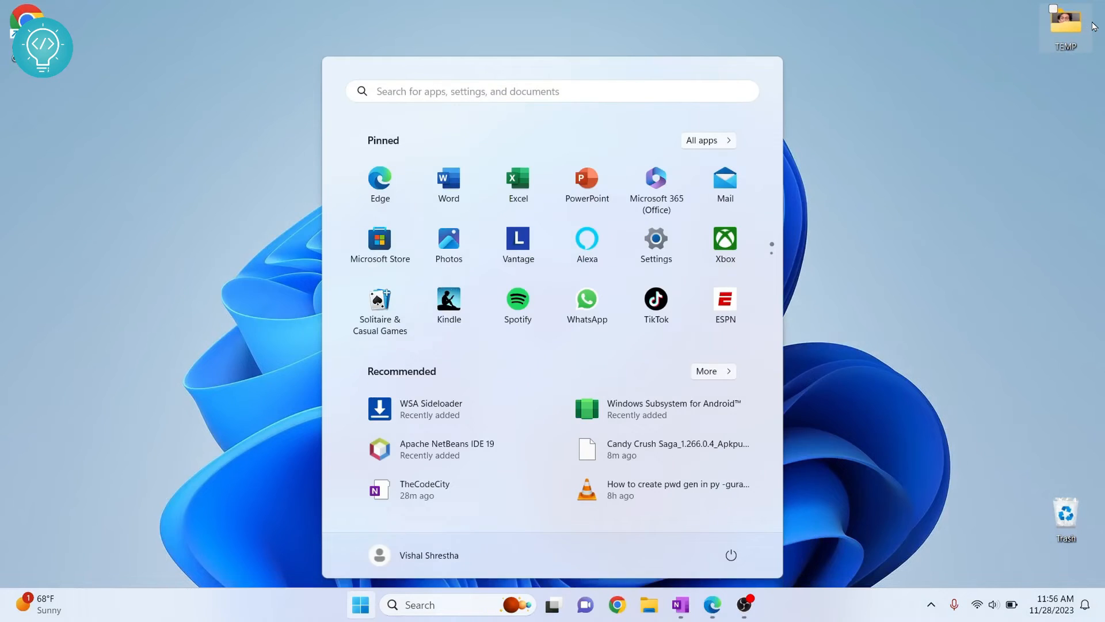
type("wsa")
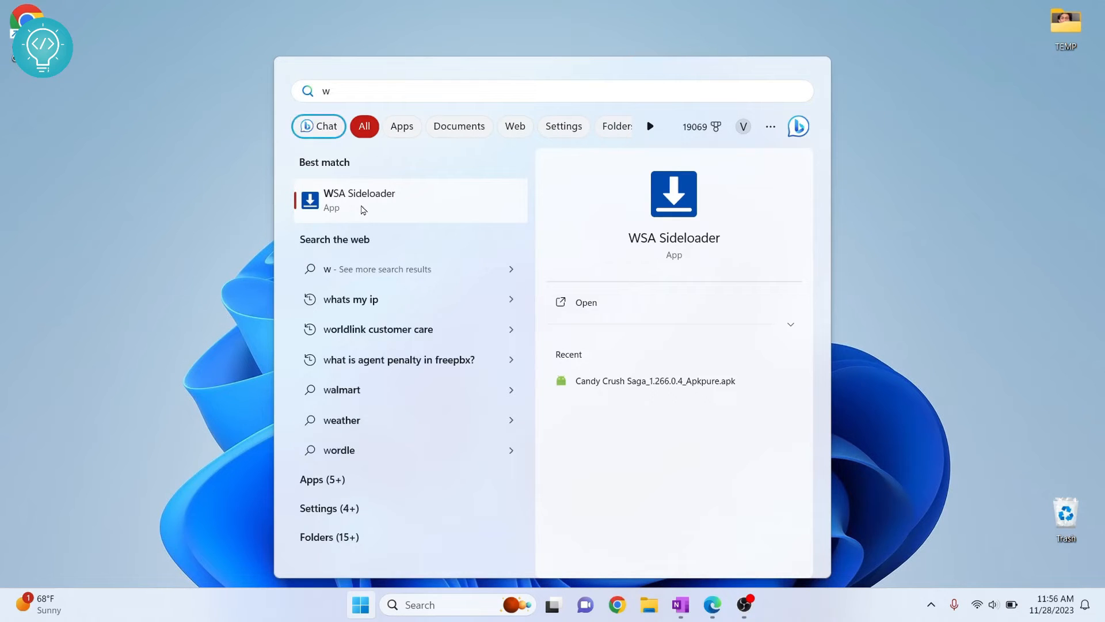
type("idn")
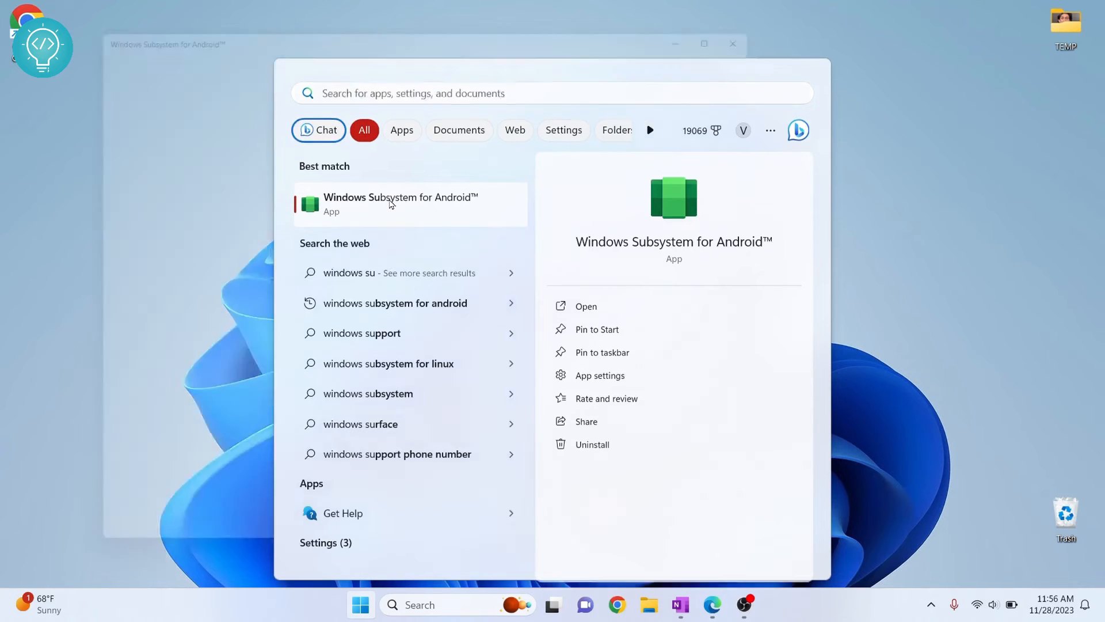
left_click(410, 204)
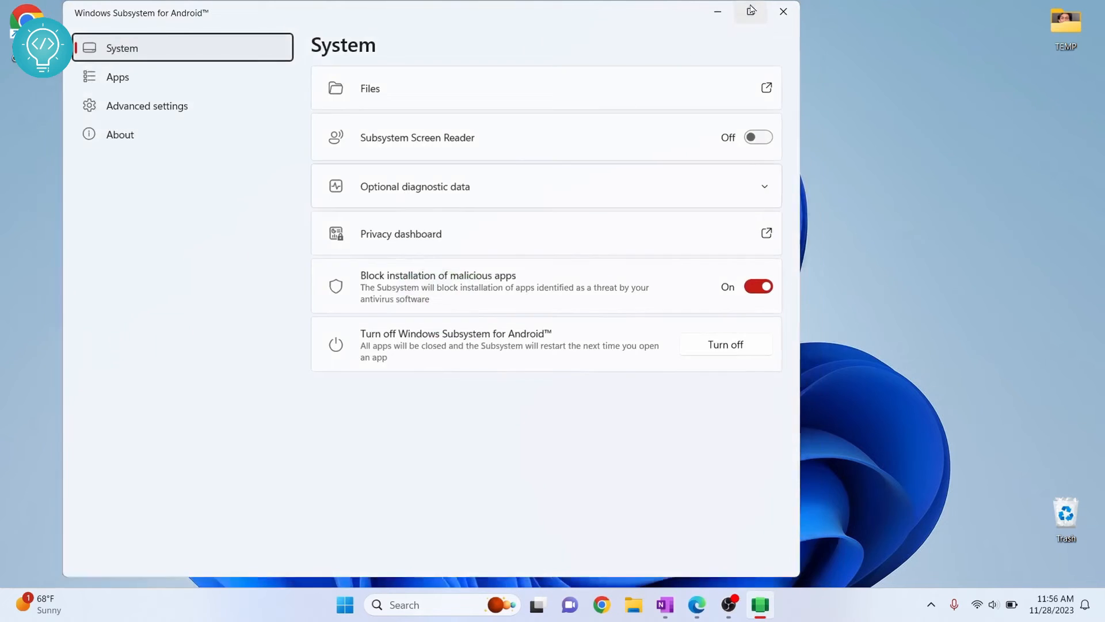
Step: Turn on Developer mode in Advanced settings, revealing ADB address 127.0.0.1:58526
left_click(749, 12)
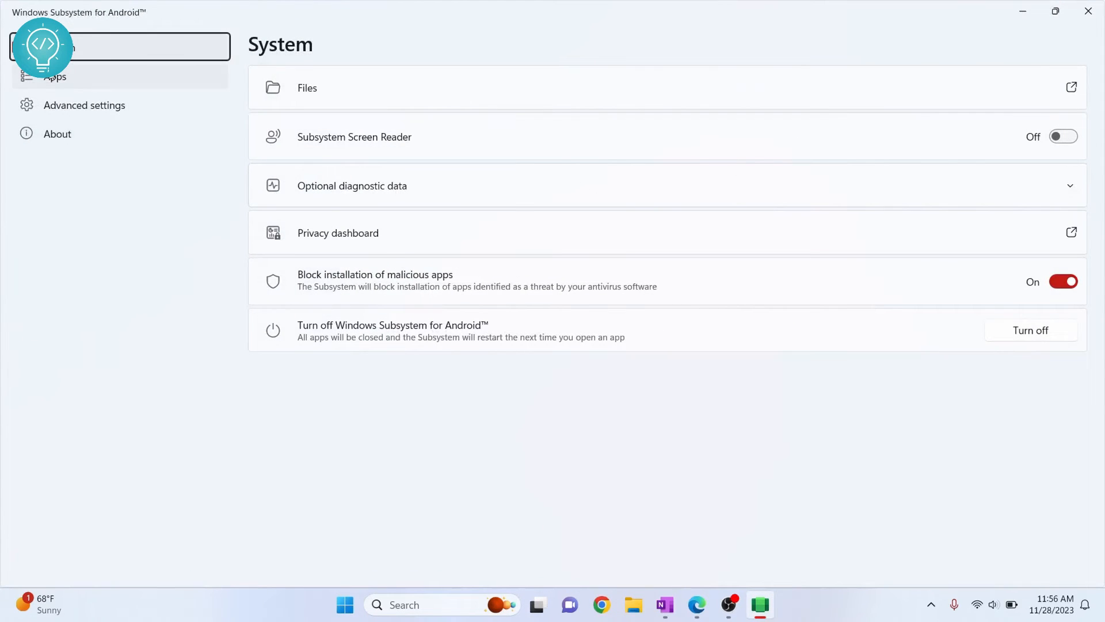
left_click(84, 105)
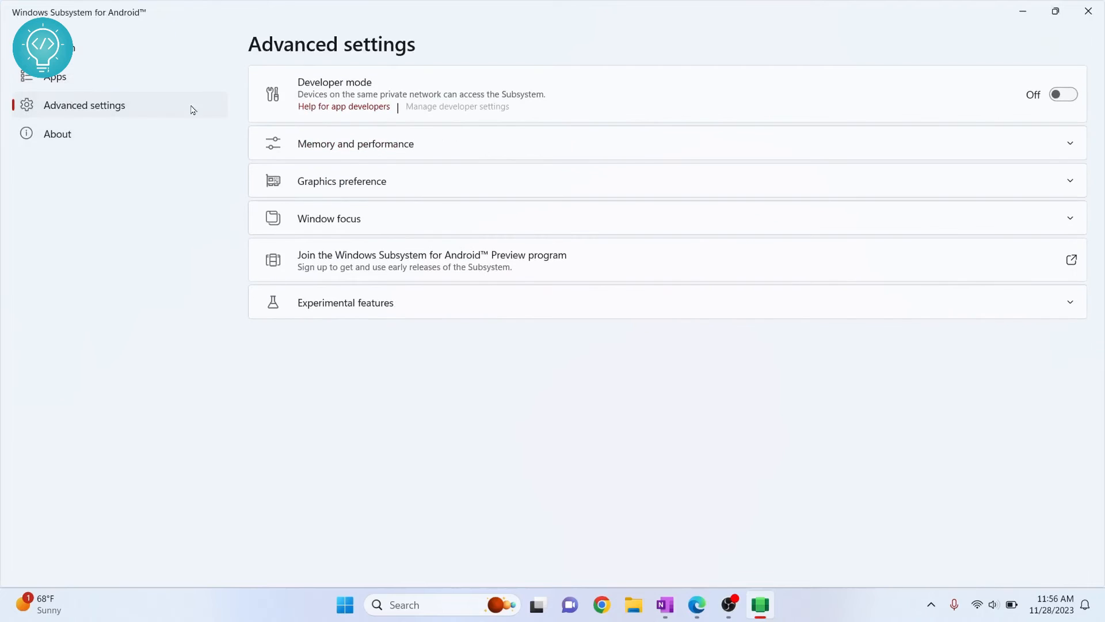
left_click(1062, 93)
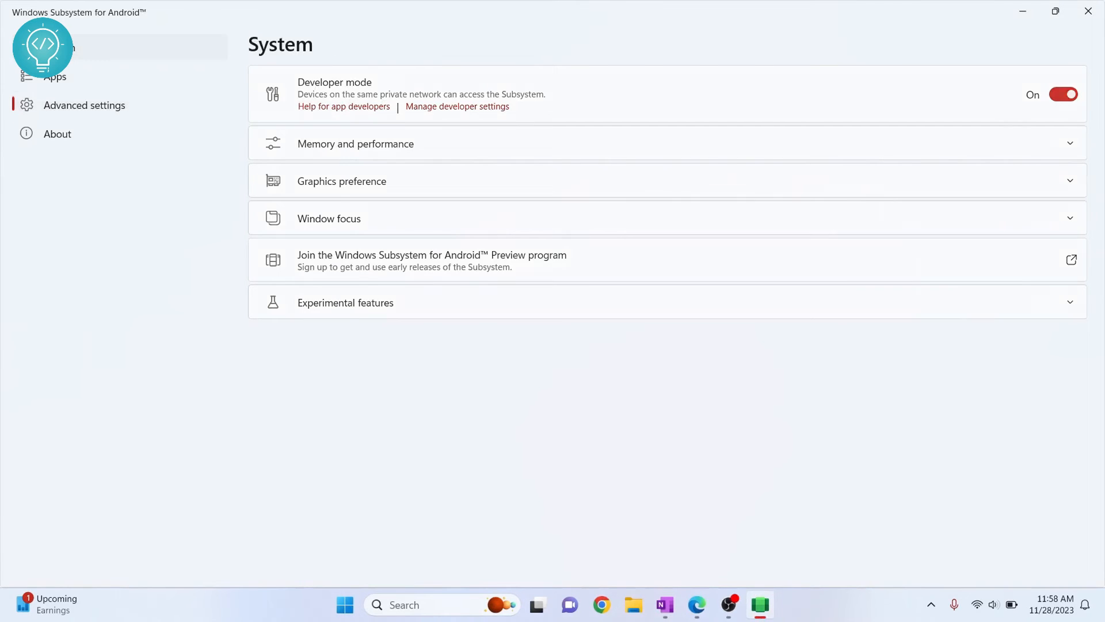
left_click(84, 105)
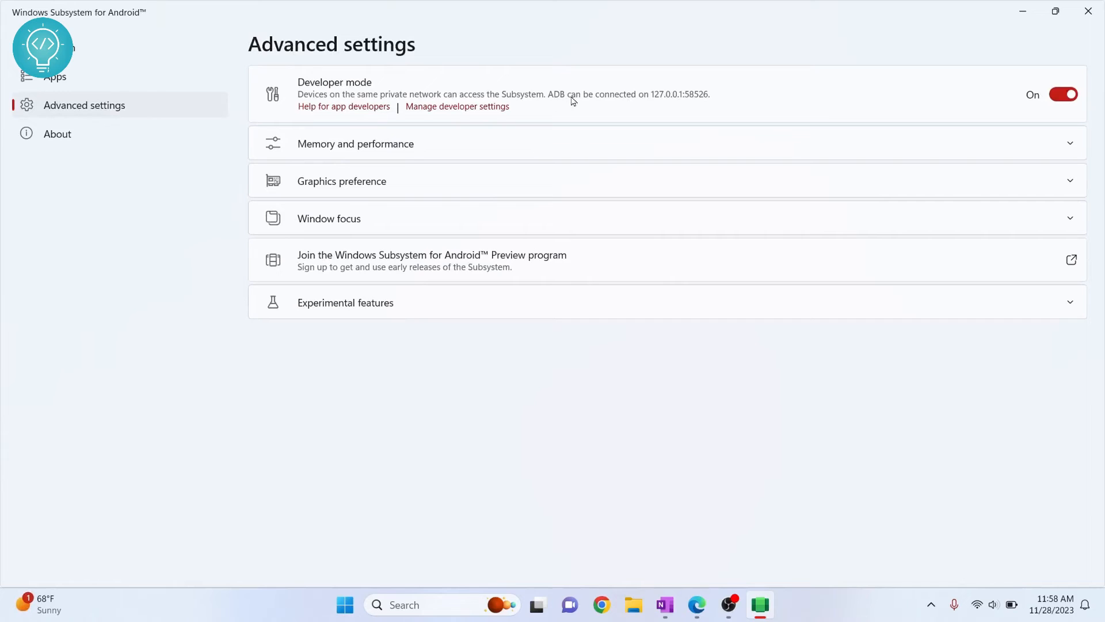
mouse_move(673, 100)
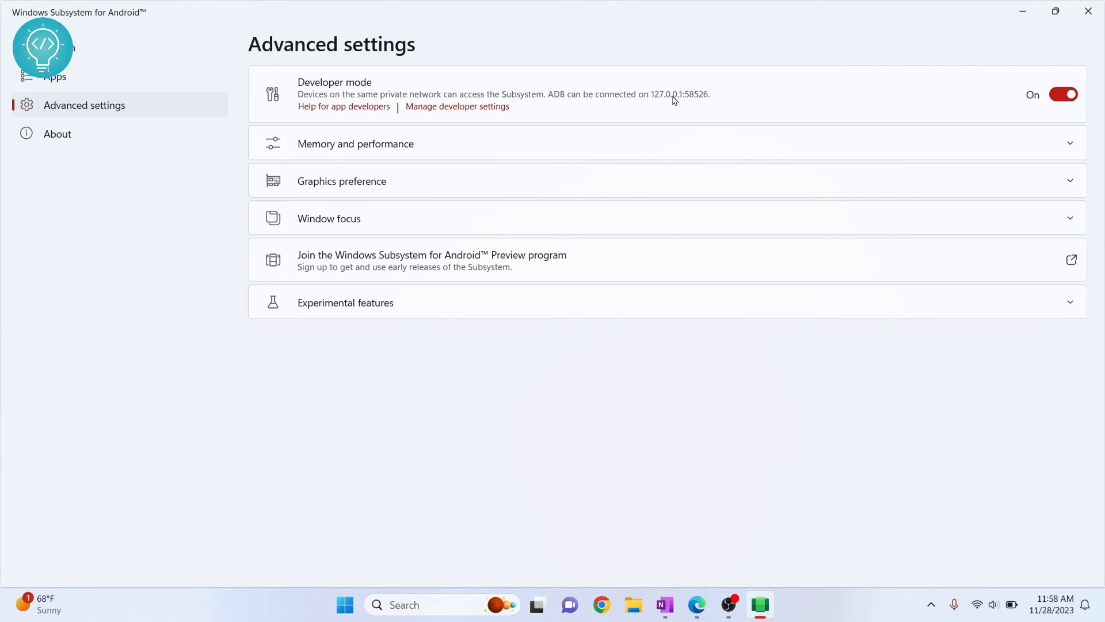
mouse_move(696, 102)
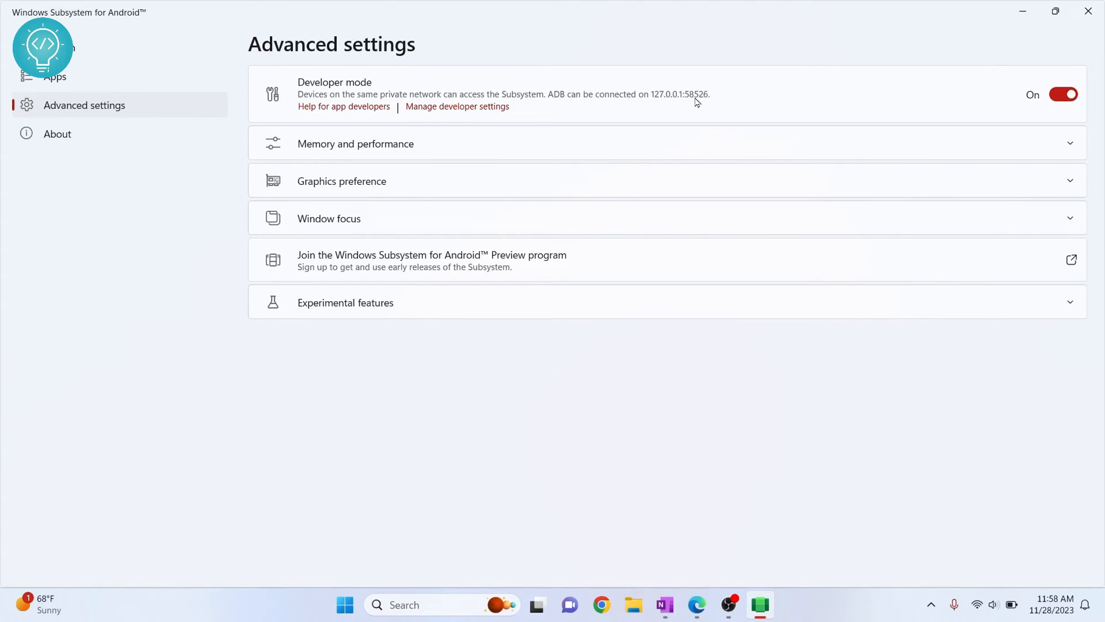
mouse_move(745, 115)
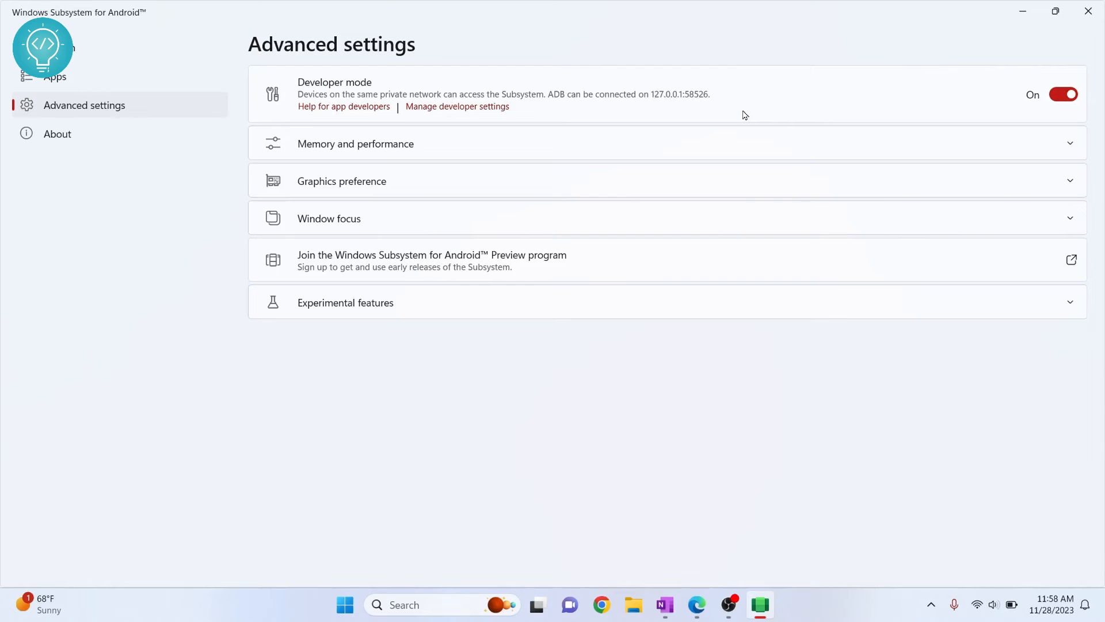
Step: Launch WSA Sideloader and choose the downloaded Candy Crush Saga APK from Downloads
left_click(404, 605)
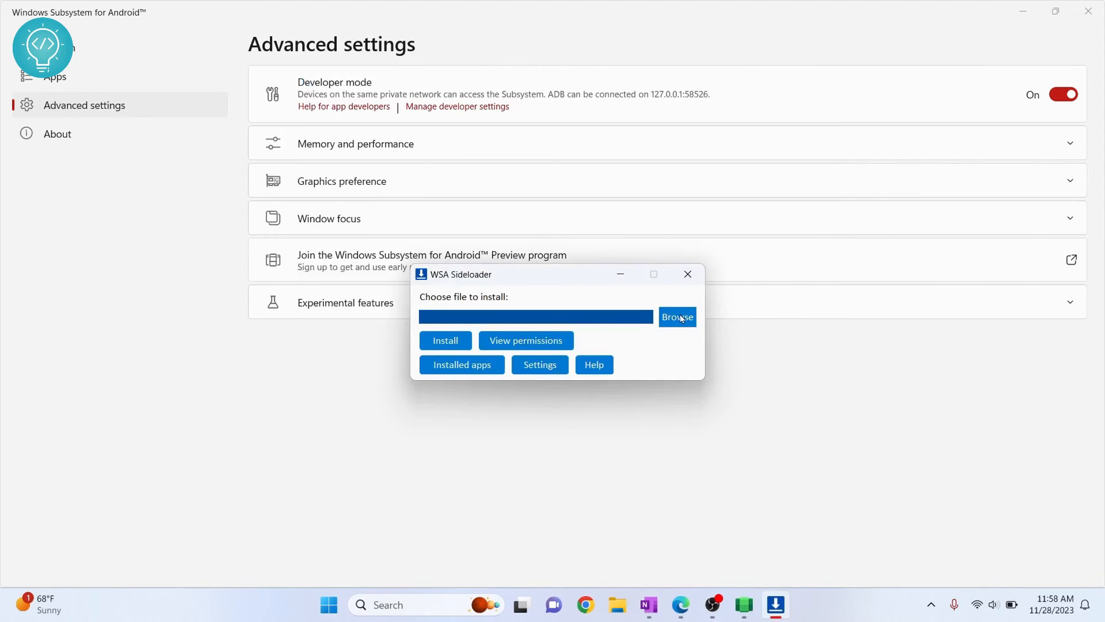
left_click(676, 316)
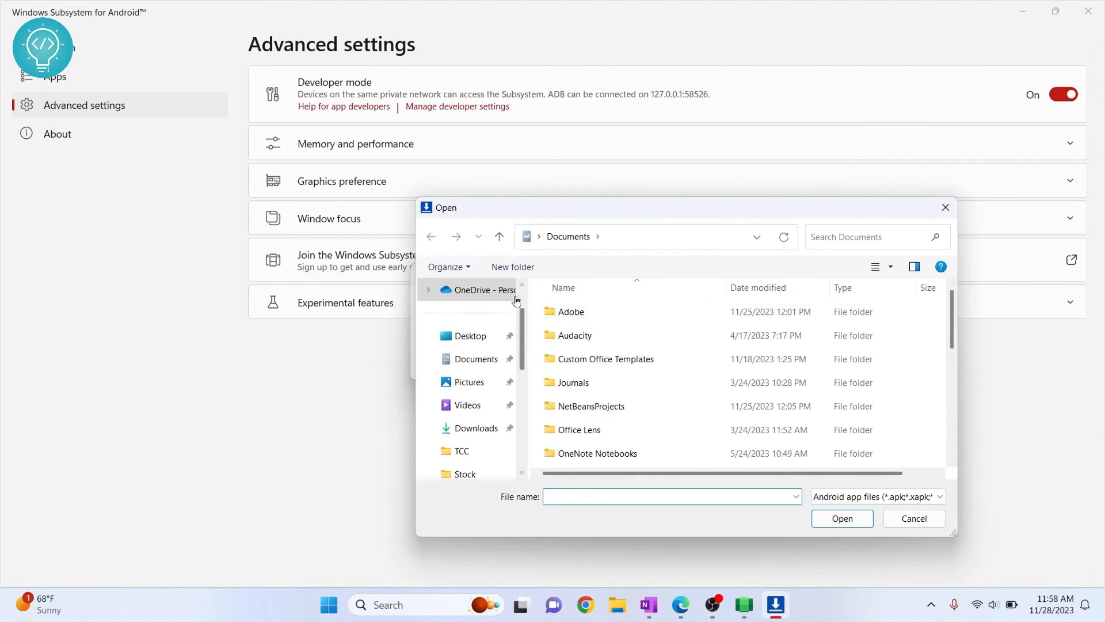
left_click(475, 428)
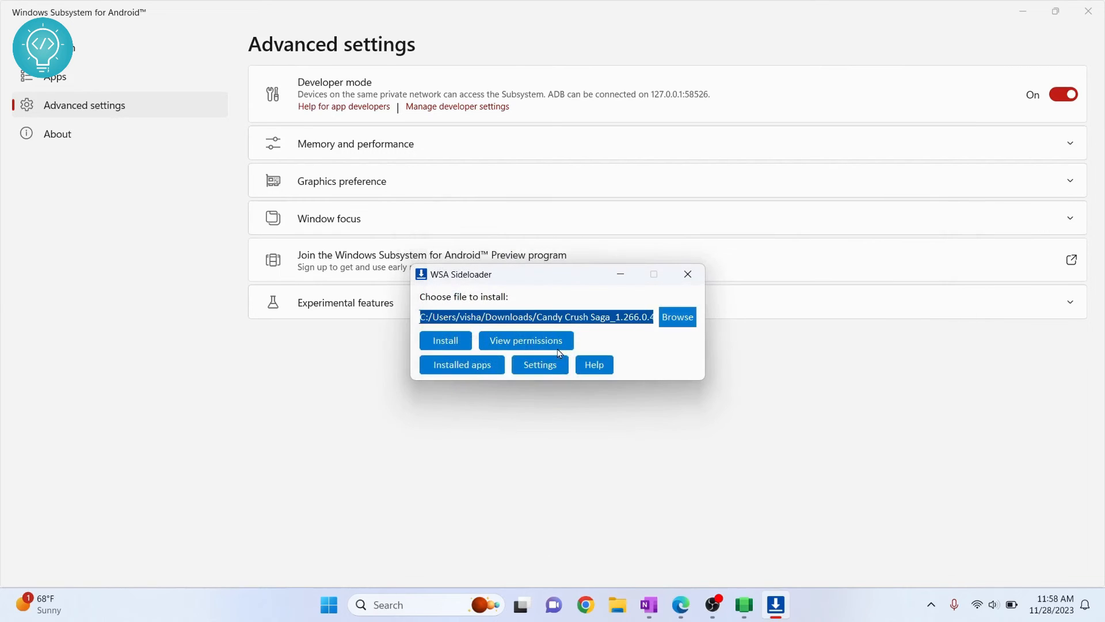
Step: Start the install and allow ADB debugging from this computer with Always allow checked
left_click(445, 339)
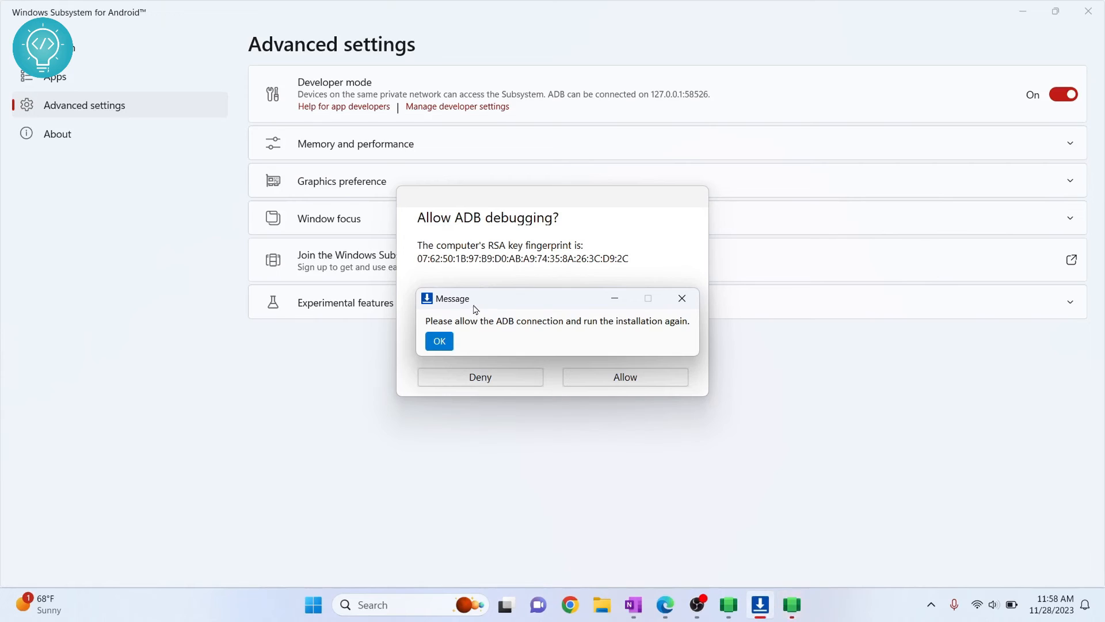
mouse_move(538, 304)
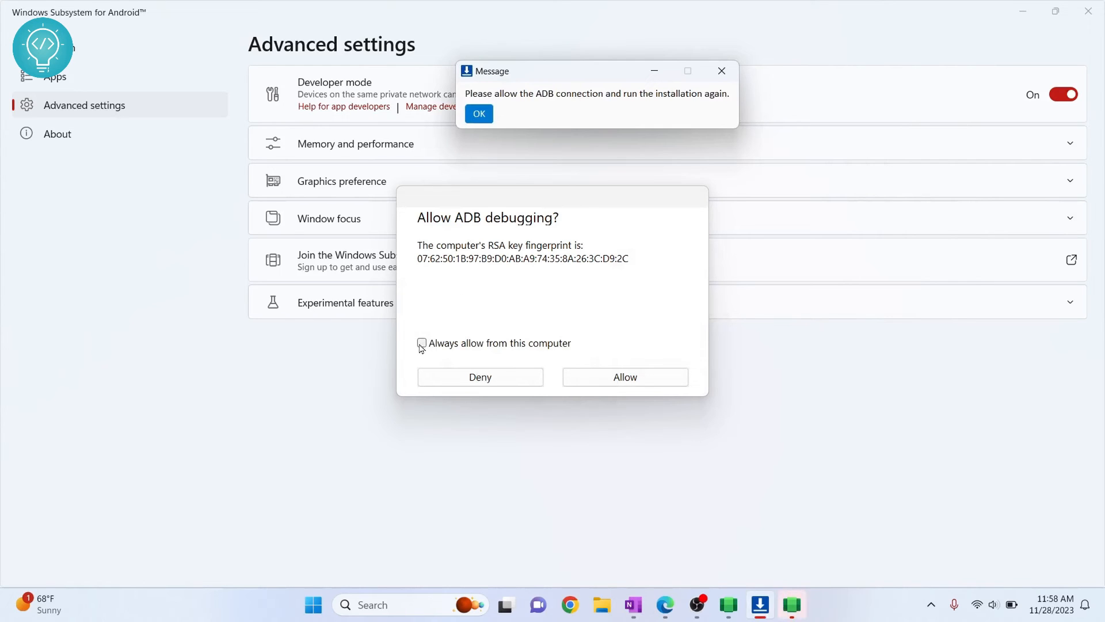
left_click(624, 377)
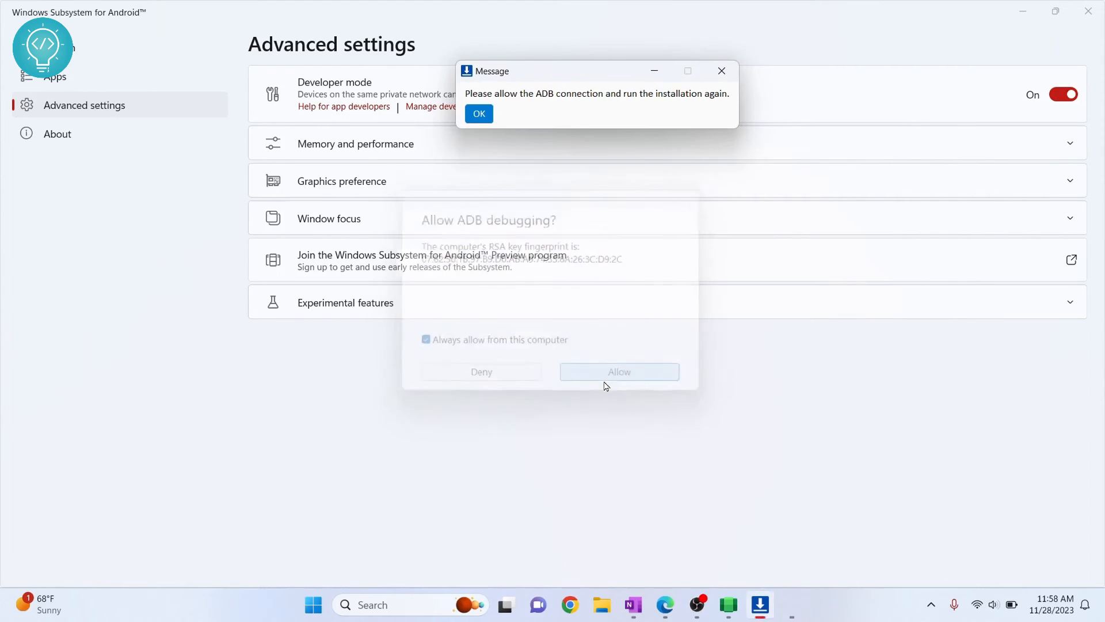
left_click(479, 114)
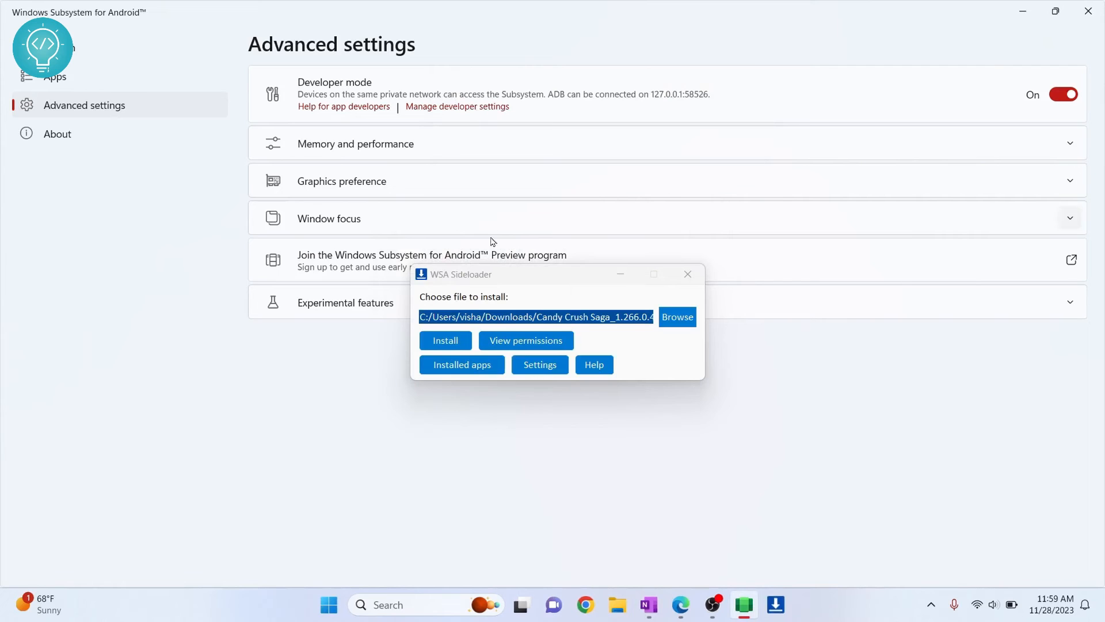
Step: Rerun the install until Candy Crush Saga reports success, then close the Information notice
left_click(445, 341)
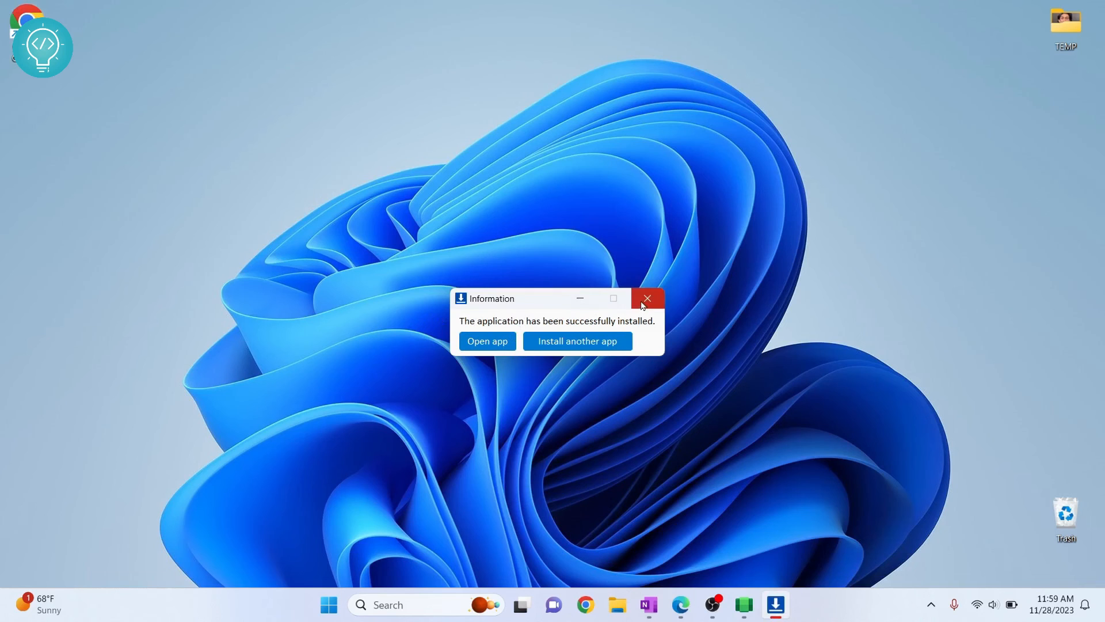
left_click(646, 297)
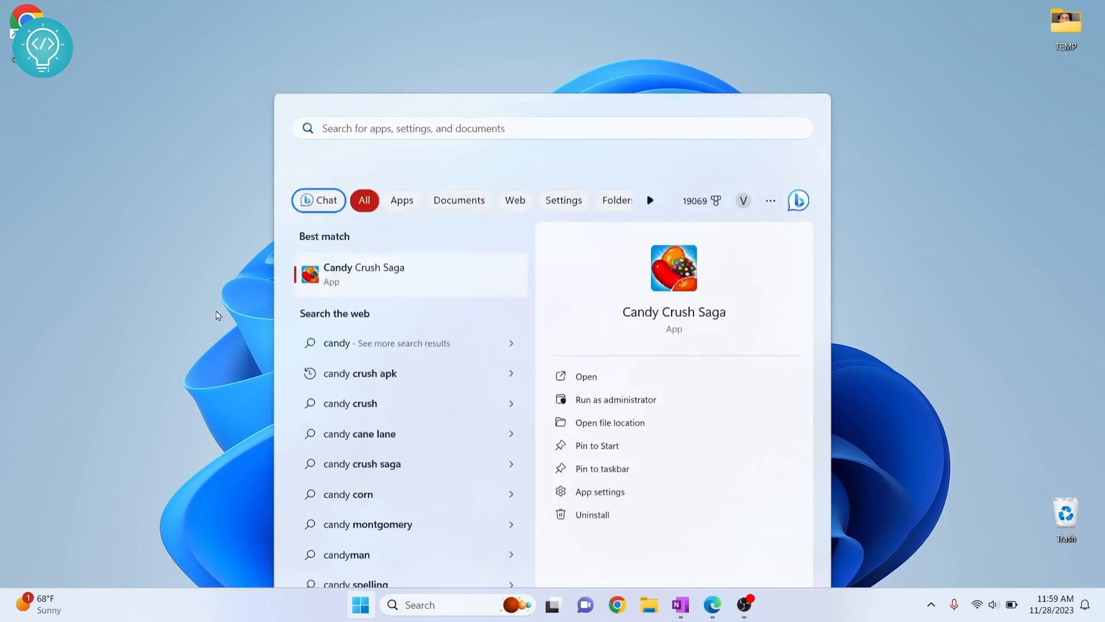
Step: Launch Candy Crush Saga from Start search and hit Play on its title screen
left_click(585, 375)
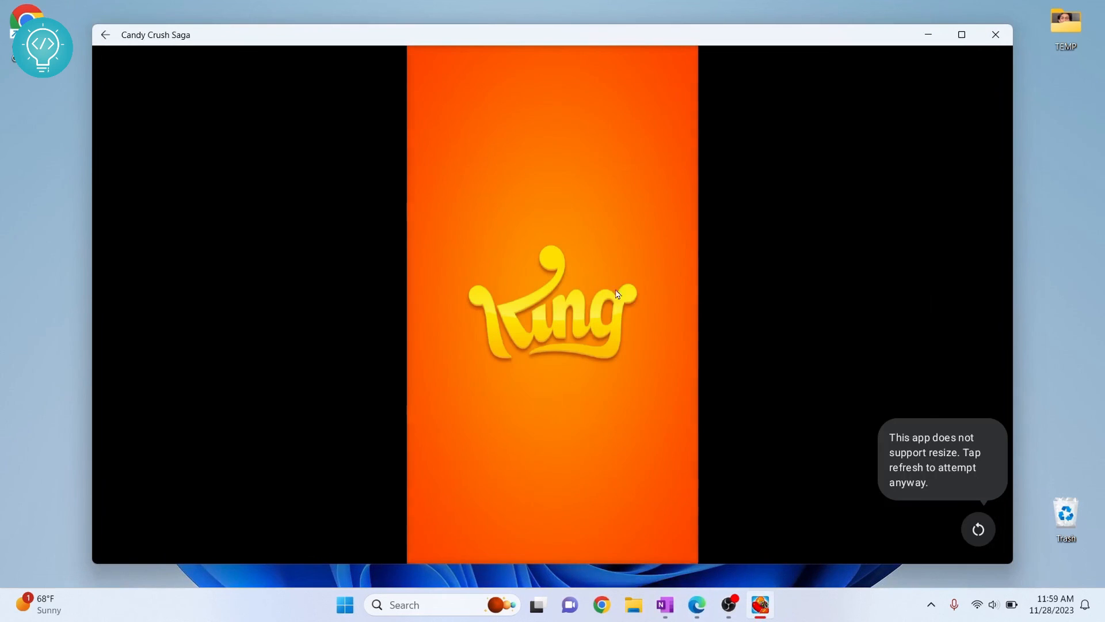
mouse_move(578, 215)
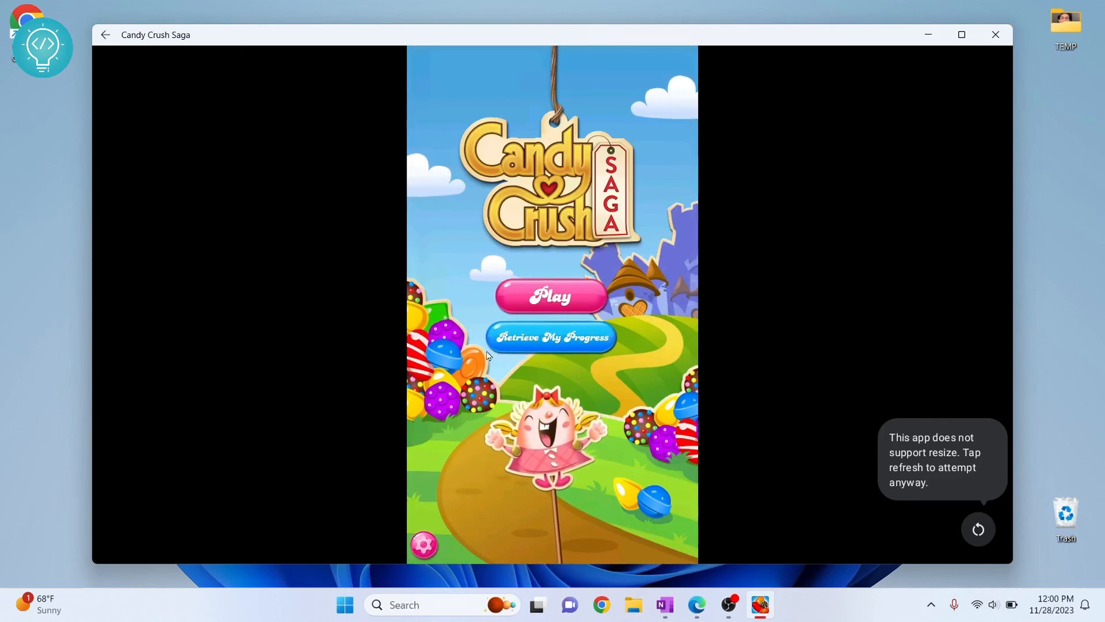
left_click(552, 296)
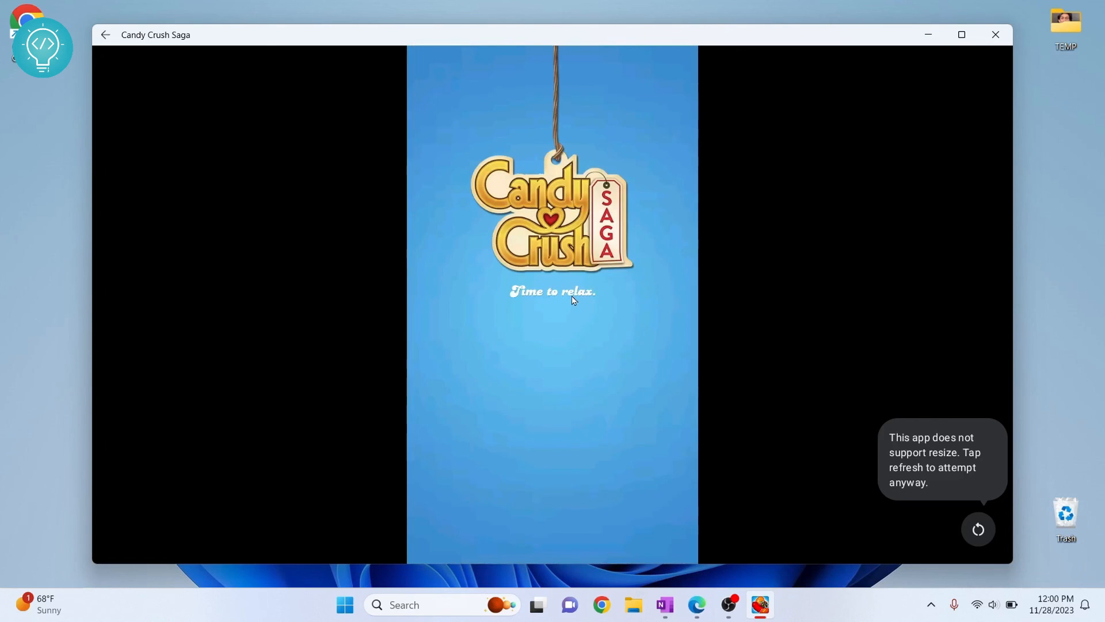